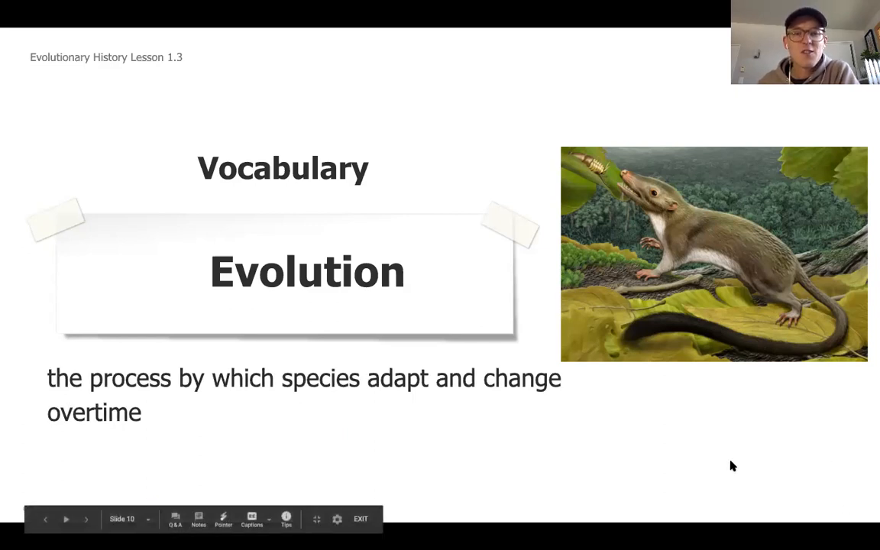
pyautogui.moveTo(653, 430)
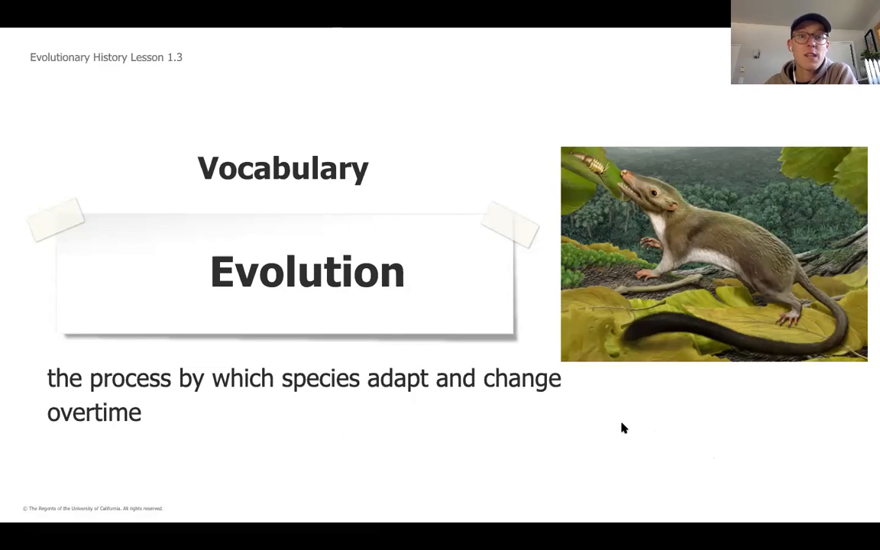
pyautogui.moveTo(618, 425)
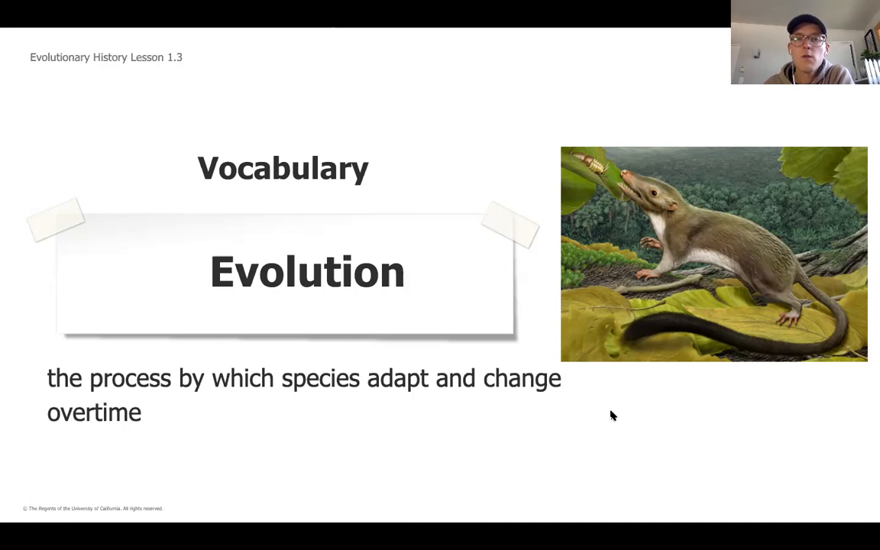
pyautogui.moveTo(699, 298)
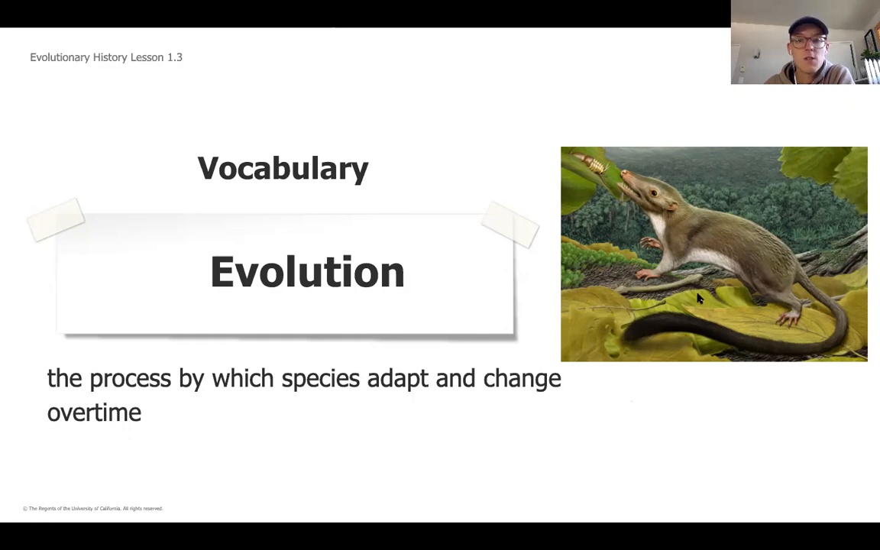
pyautogui.moveTo(724, 308)
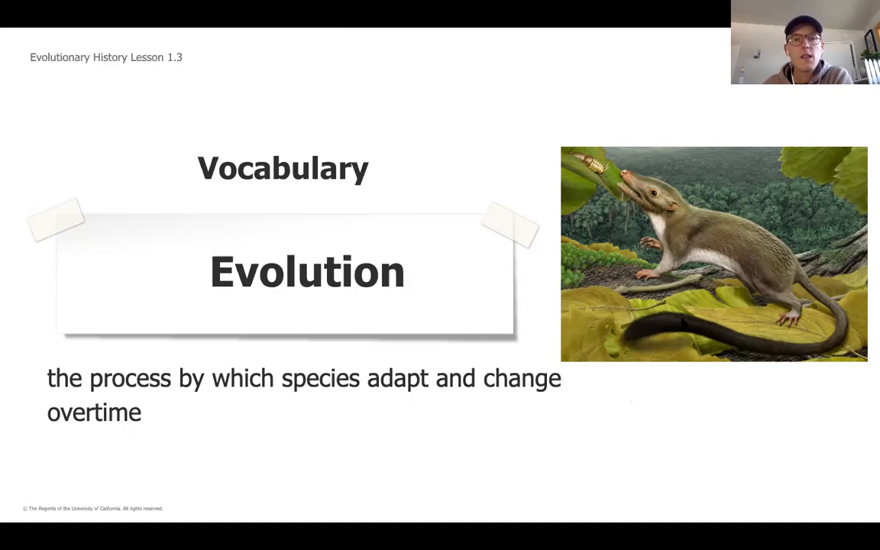
pyautogui.moveTo(390, 408)
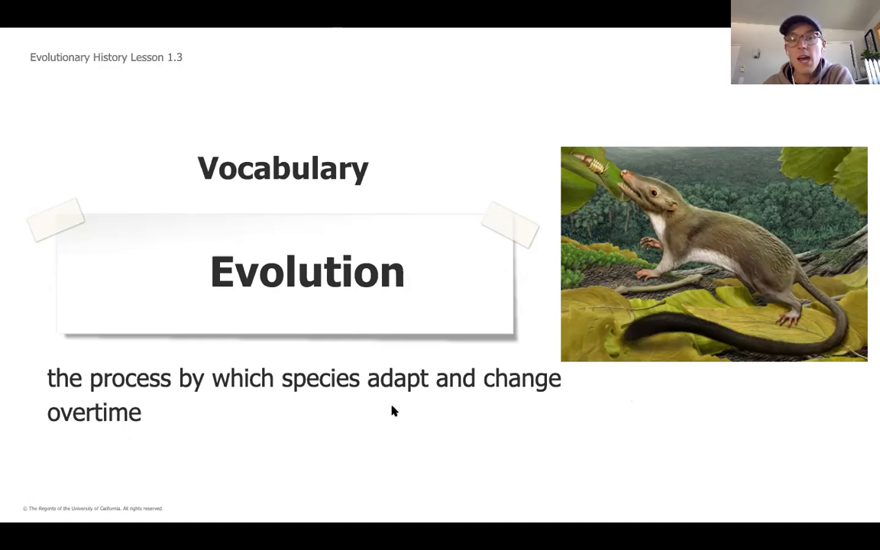
pyautogui.moveTo(603, 322)
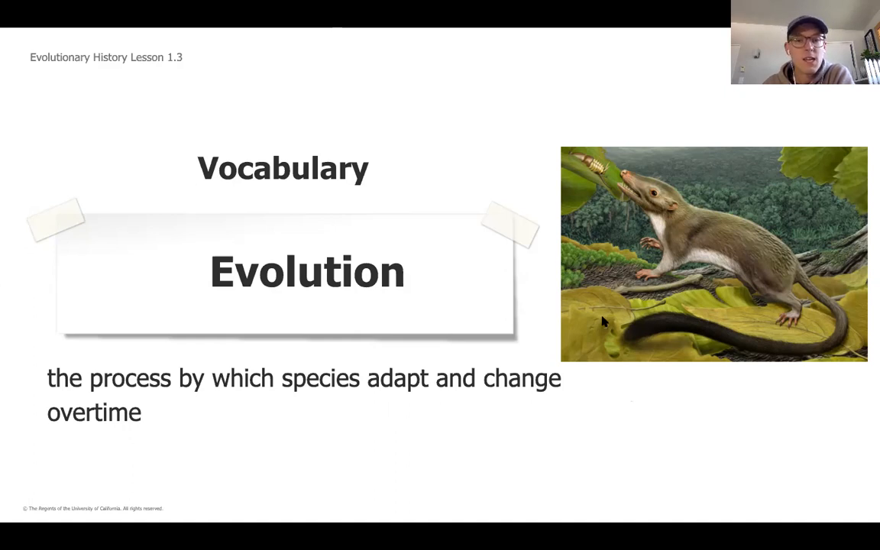
pyautogui.moveTo(576, 407)
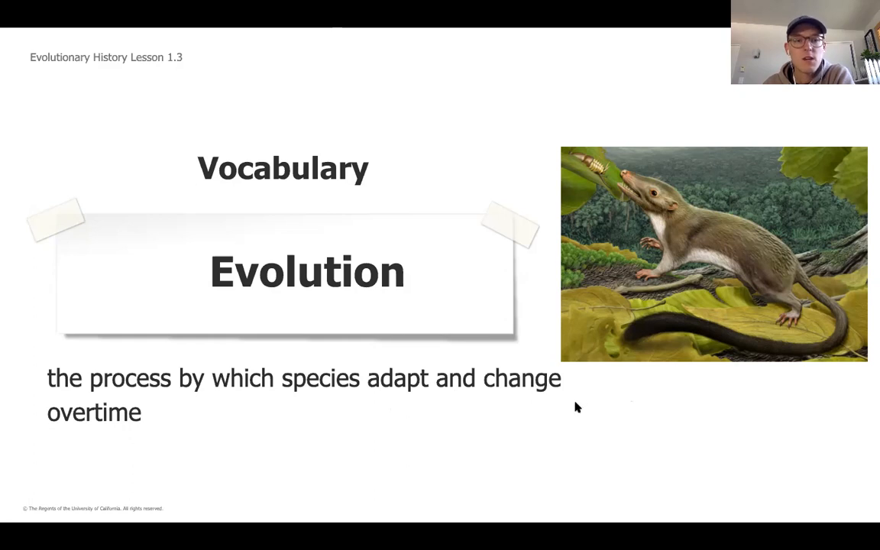
pyautogui.moveTo(233, 406)
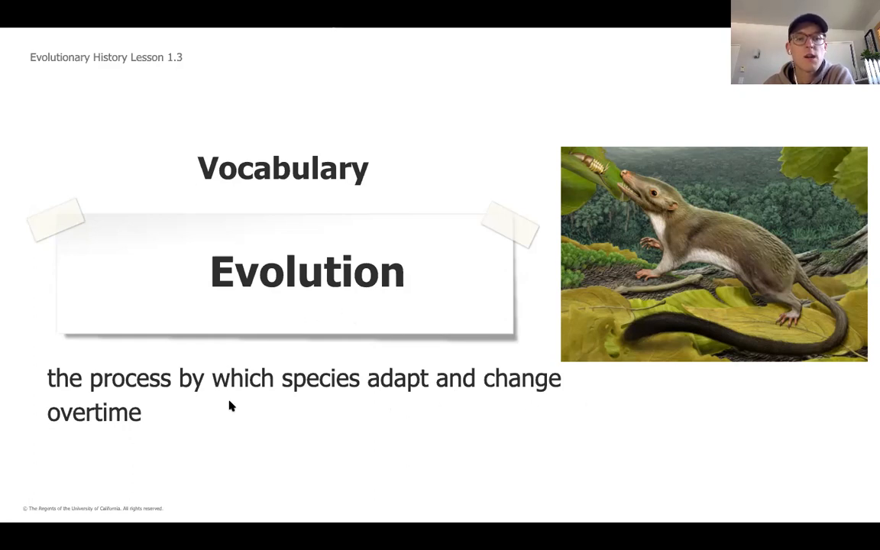
pyautogui.moveTo(383, 403)
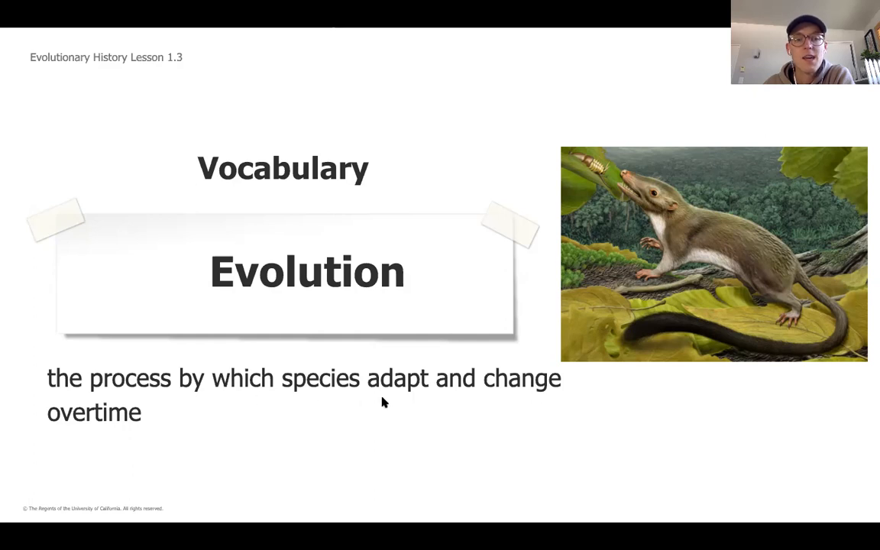
pyautogui.moveTo(427, 406)
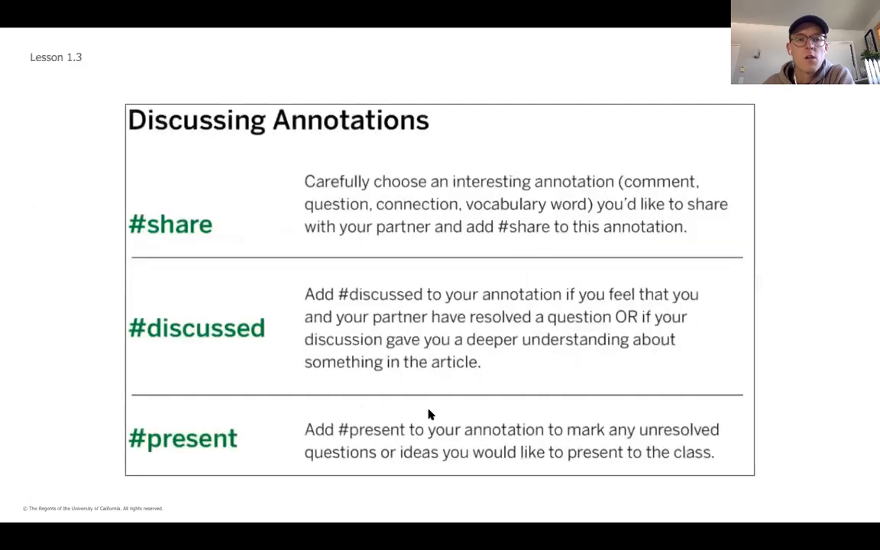
pyautogui.moveTo(431, 401)
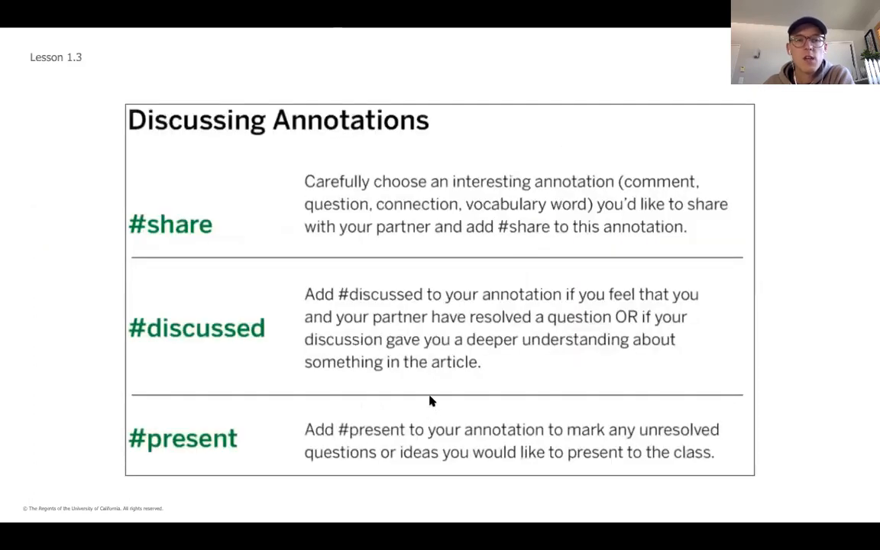
pyautogui.moveTo(396, 391)
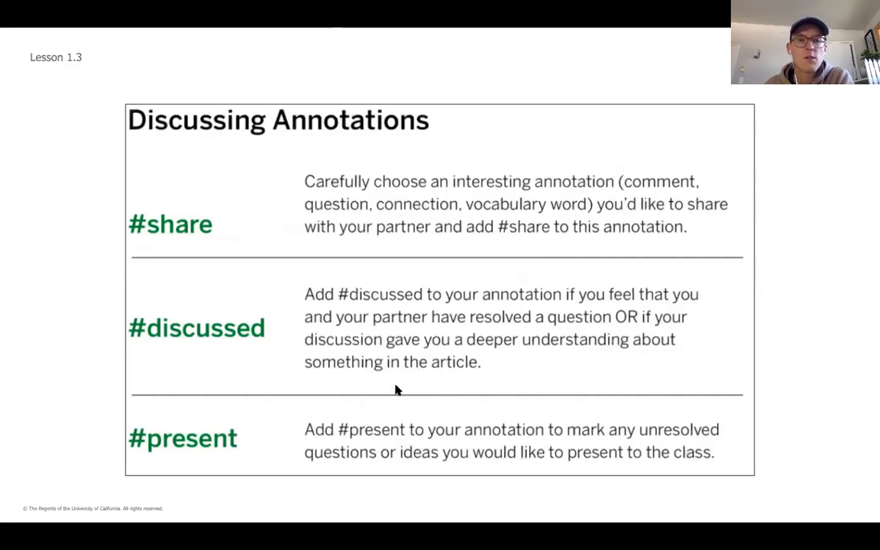
pyautogui.moveTo(386, 345)
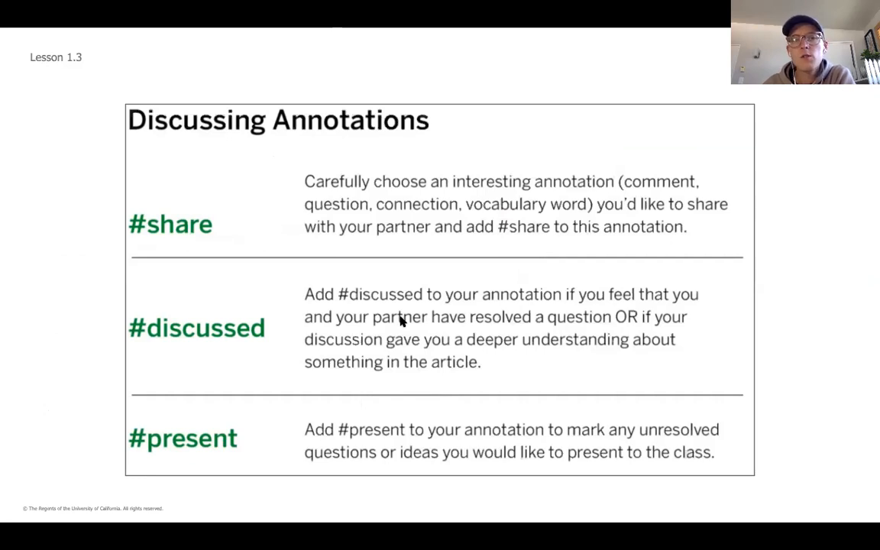
pyautogui.moveTo(403, 315)
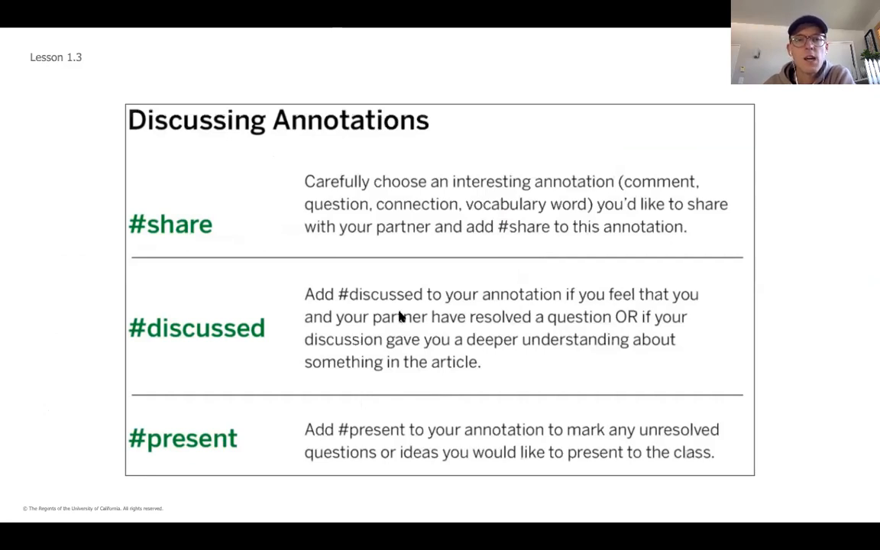
pyautogui.moveTo(385, 246)
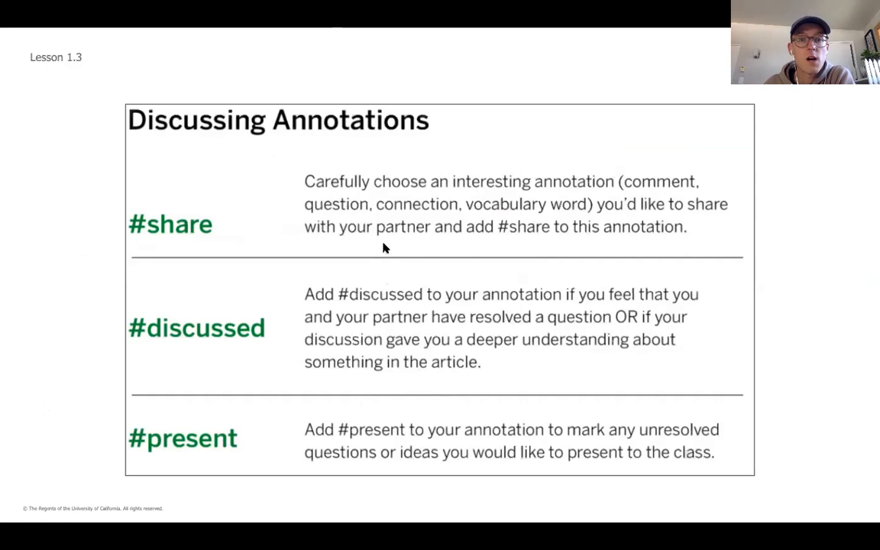
pyautogui.moveTo(369, 254)
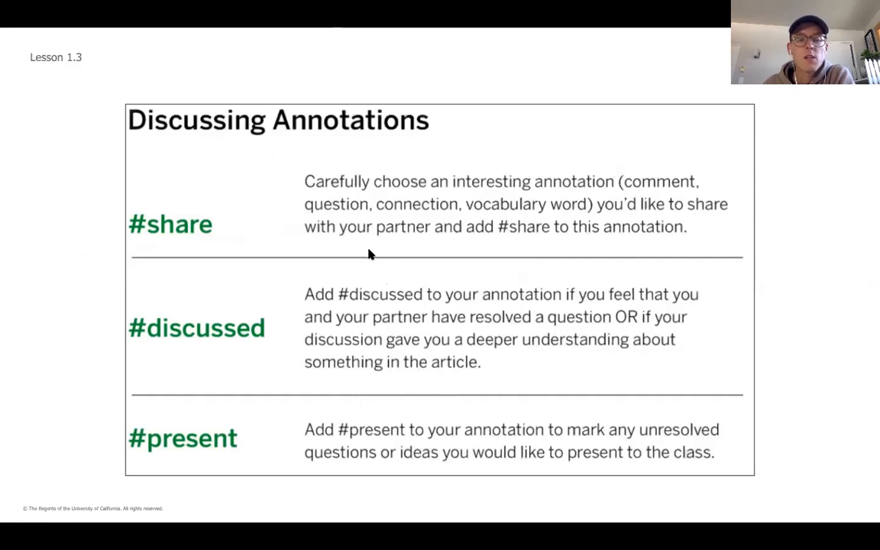
pyautogui.moveTo(103, 225)
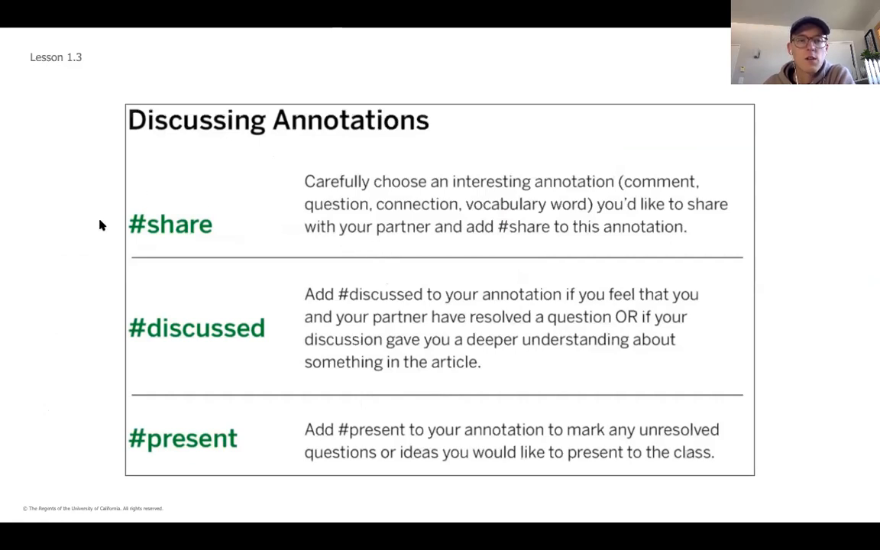
pyautogui.moveTo(116, 252)
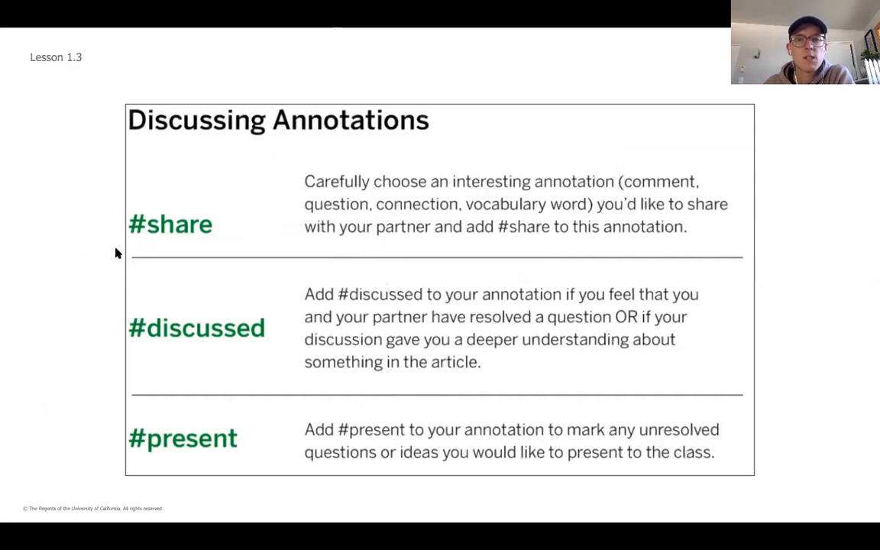
pyautogui.moveTo(474, 42)
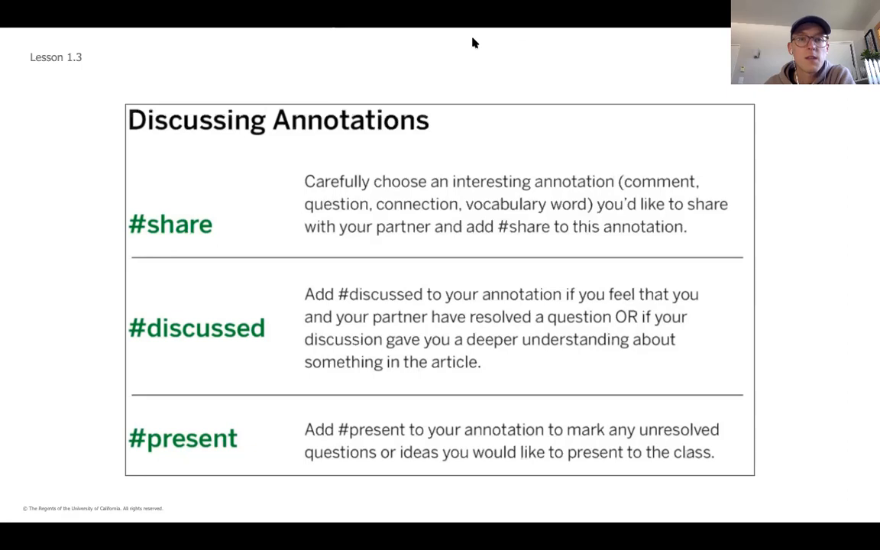
pyautogui.moveTo(494, 52)
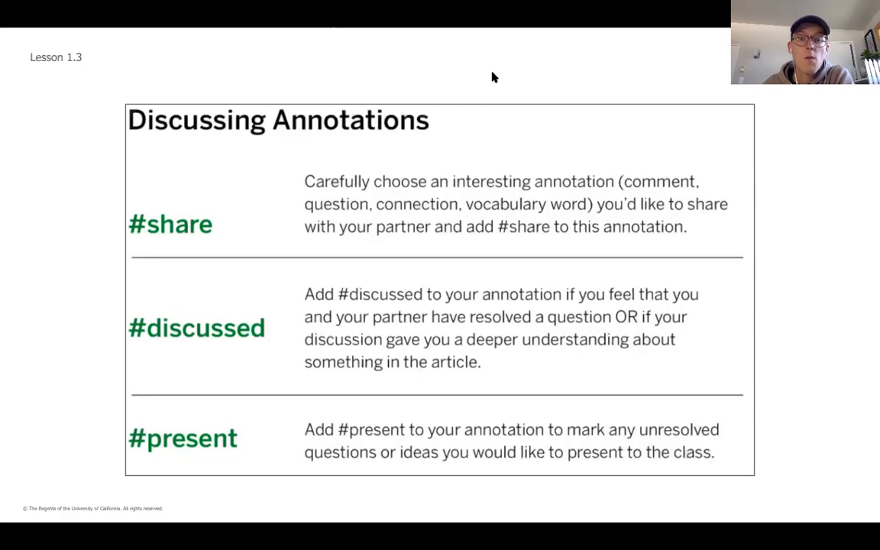
pyautogui.moveTo(496, 101)
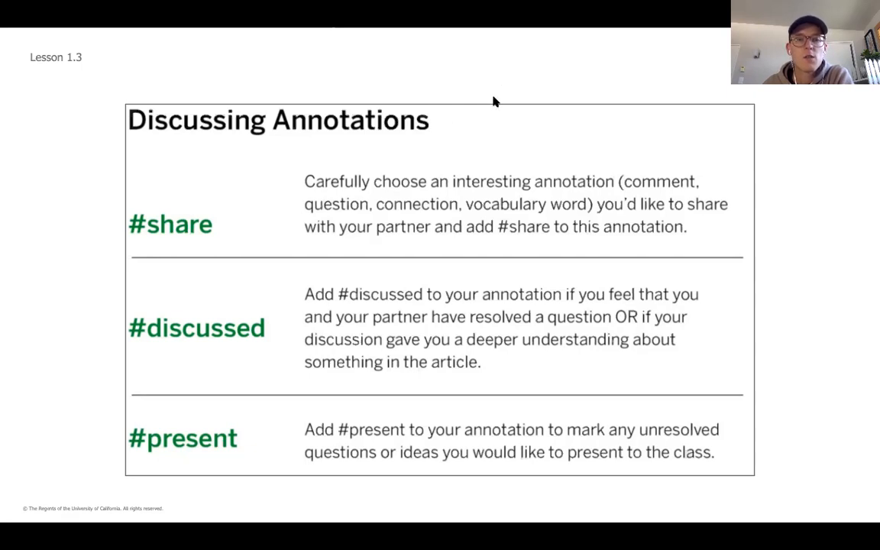
pyautogui.moveTo(174, 243)
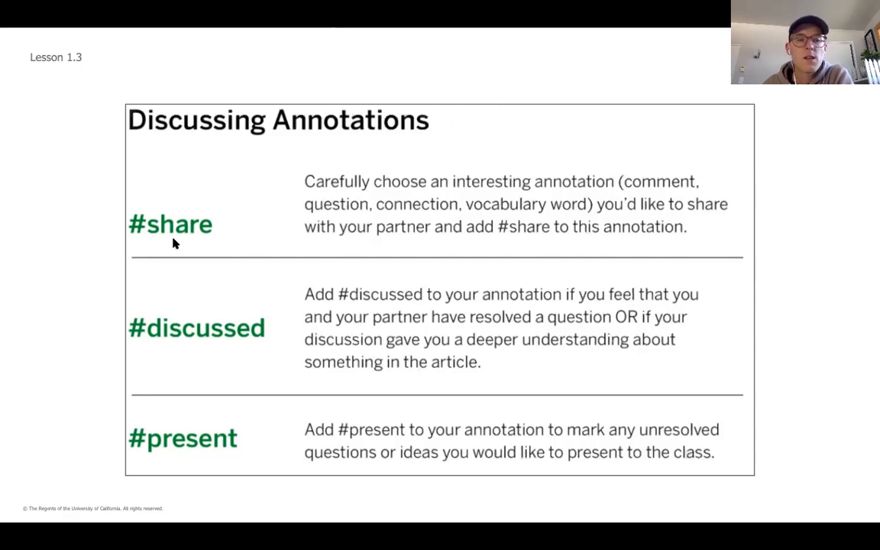
pyautogui.moveTo(204, 253)
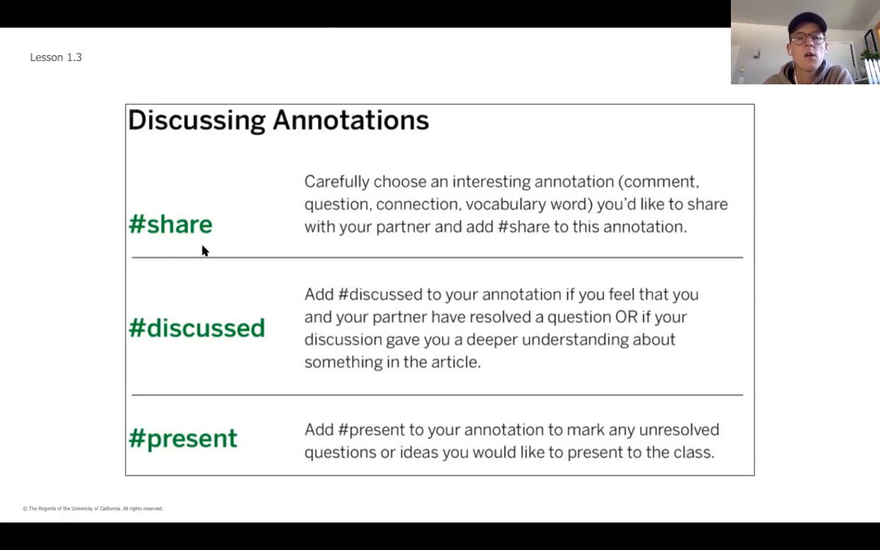
pyautogui.moveTo(527, 192)
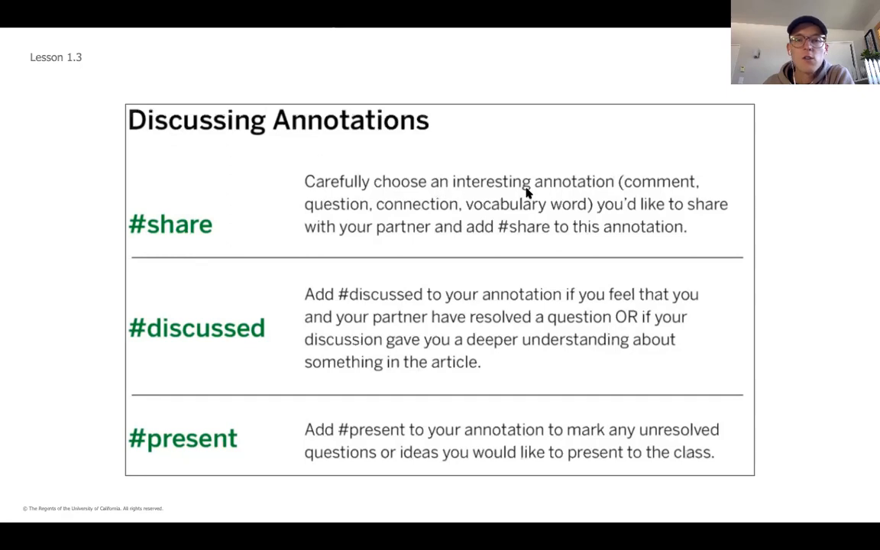
pyautogui.moveTo(537, 222)
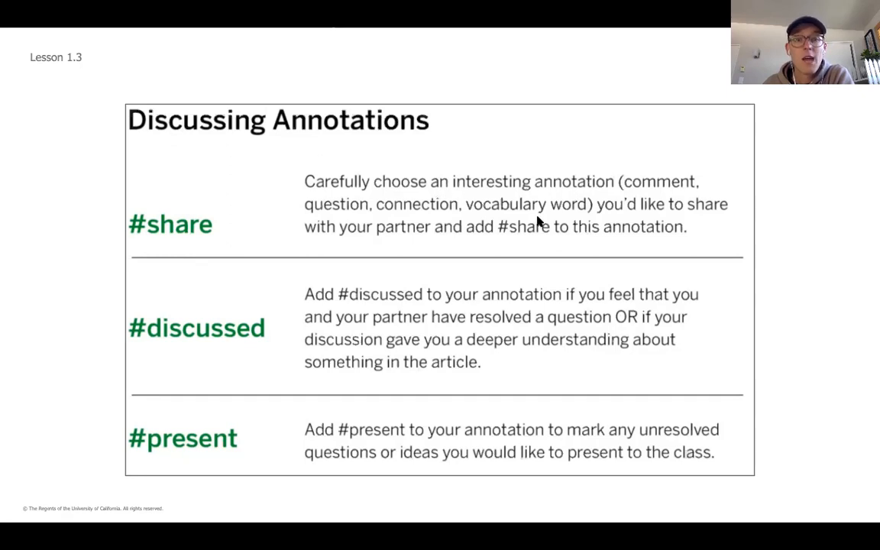
pyautogui.moveTo(430, 221)
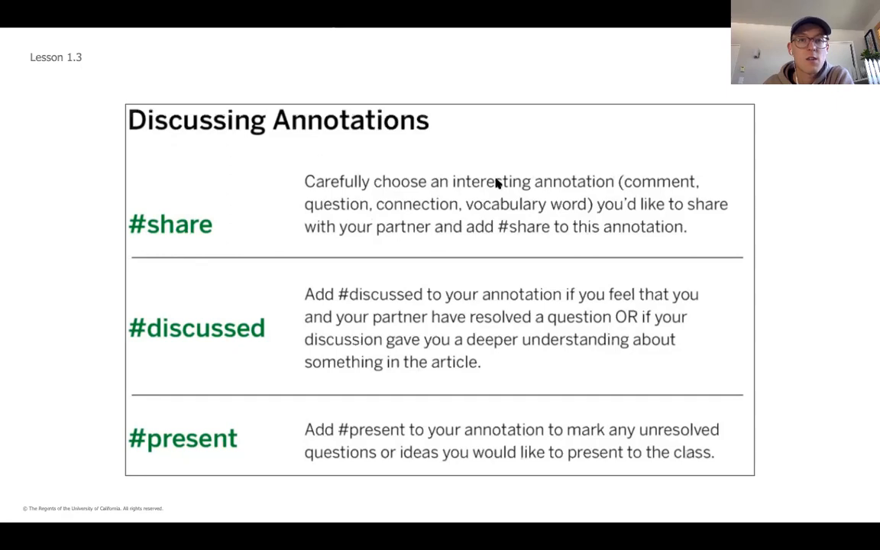
pyautogui.moveTo(361, 220)
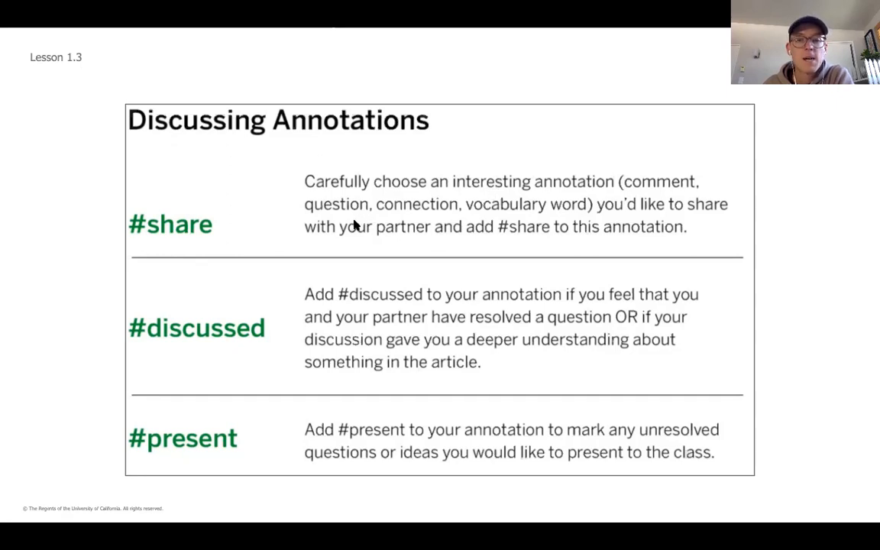
pyautogui.moveTo(343, 234)
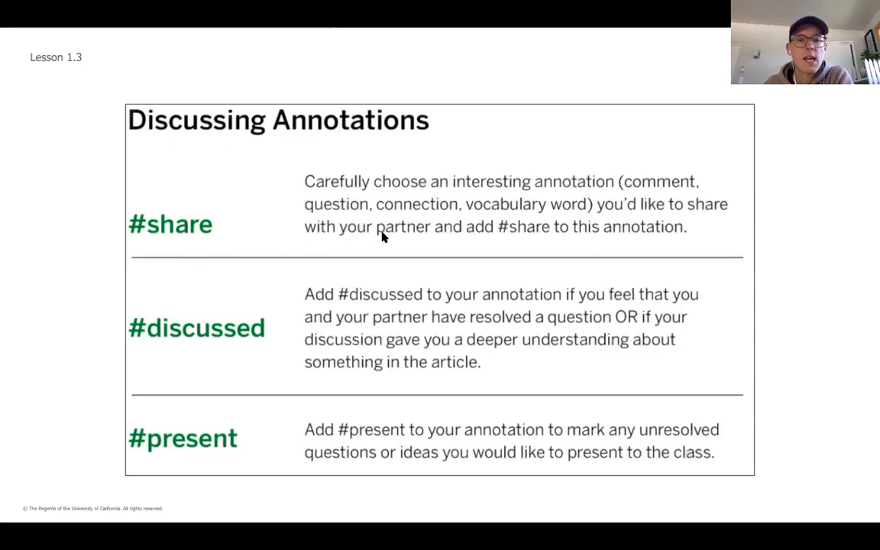
pyautogui.moveTo(304, 260)
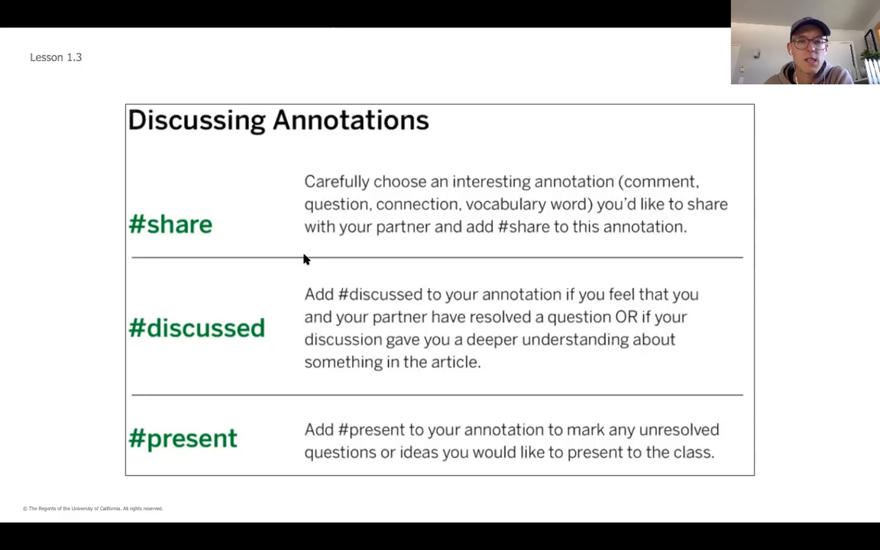
pyautogui.moveTo(377, 272)
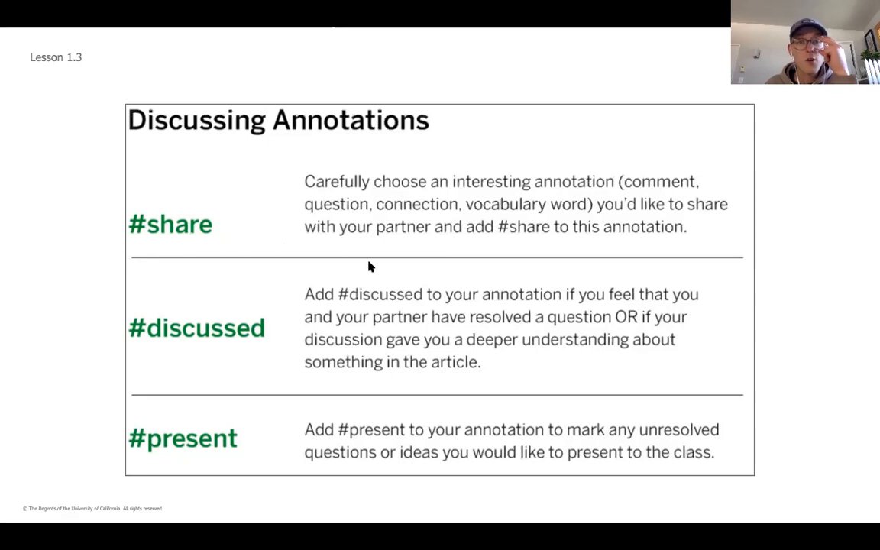
pyautogui.moveTo(268, 202)
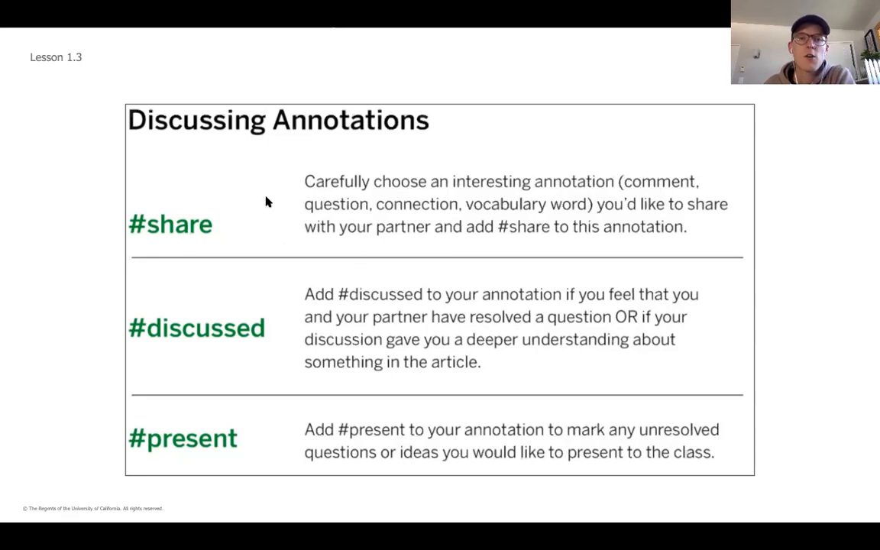
pyautogui.moveTo(275, 252)
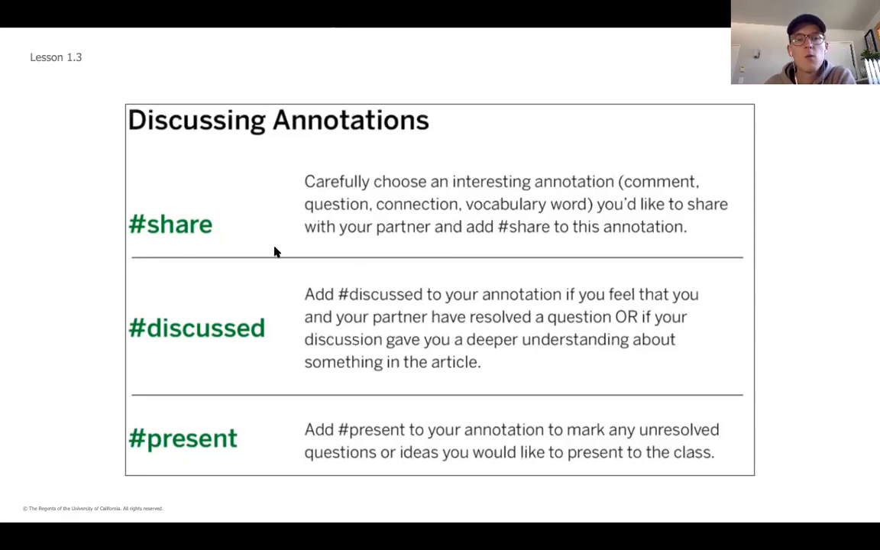
pyautogui.moveTo(275, 264)
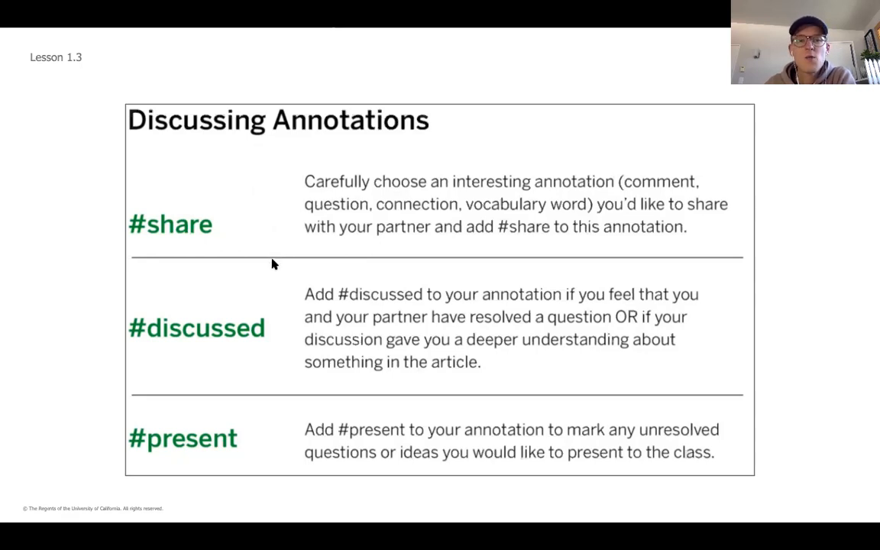
pyautogui.moveTo(275, 251)
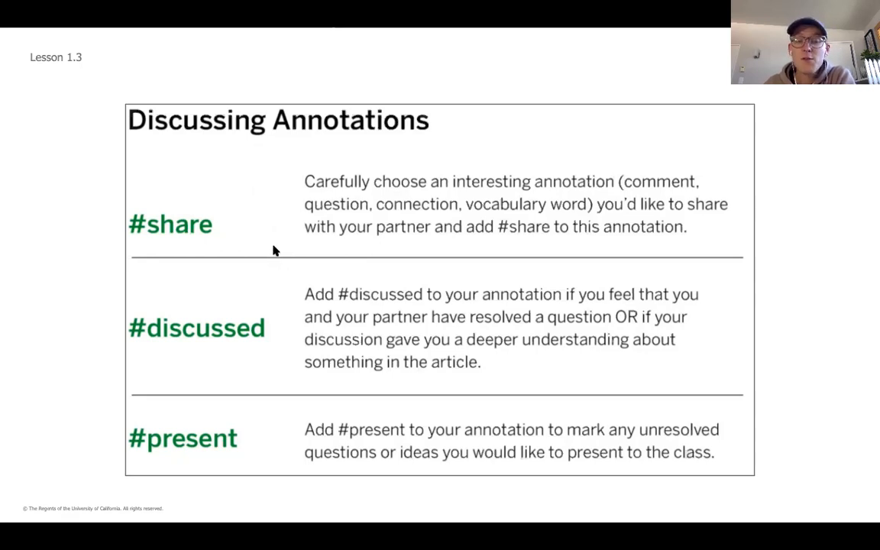
pyautogui.moveTo(297, 255)
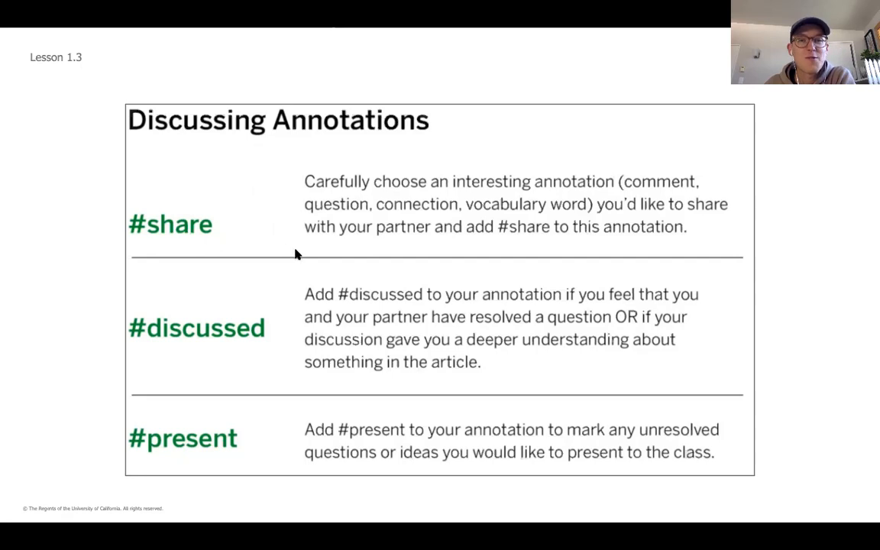
pyautogui.moveTo(315, 246)
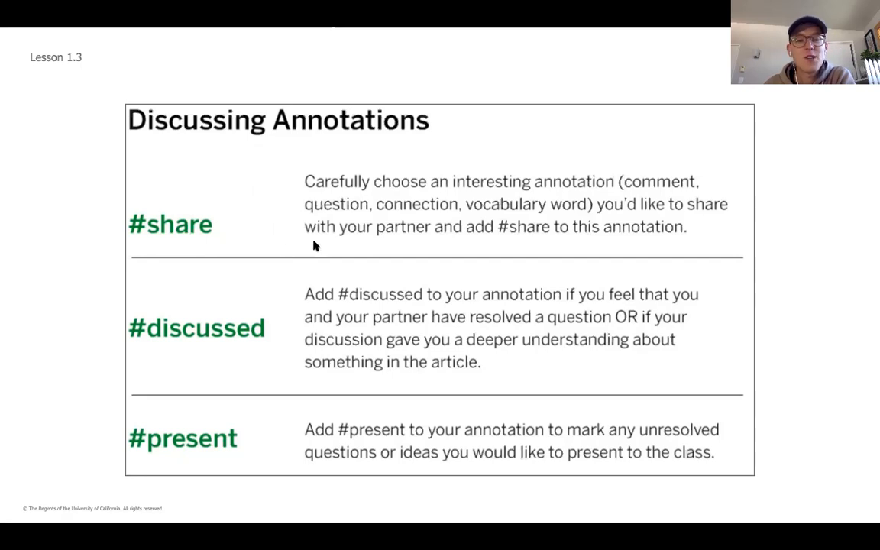
pyautogui.moveTo(327, 251)
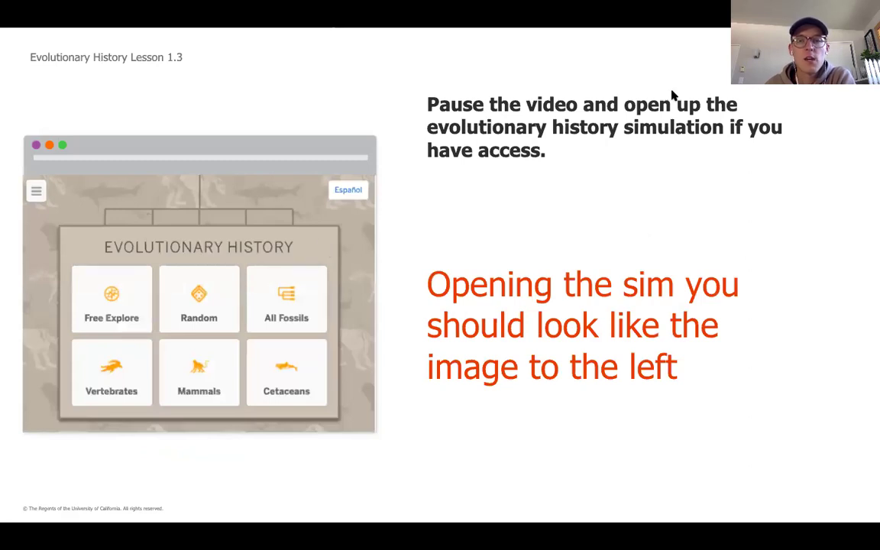
pyautogui.moveTo(741, 156)
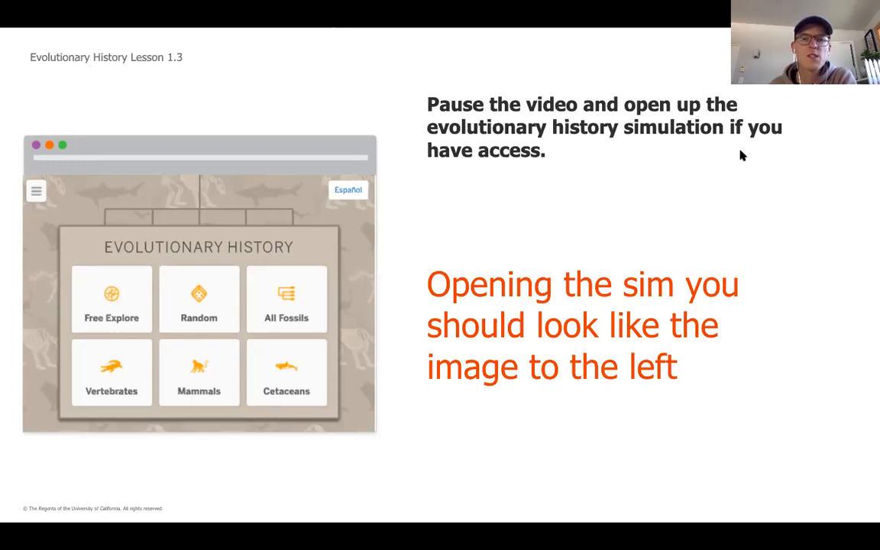
pyautogui.moveTo(716, 145)
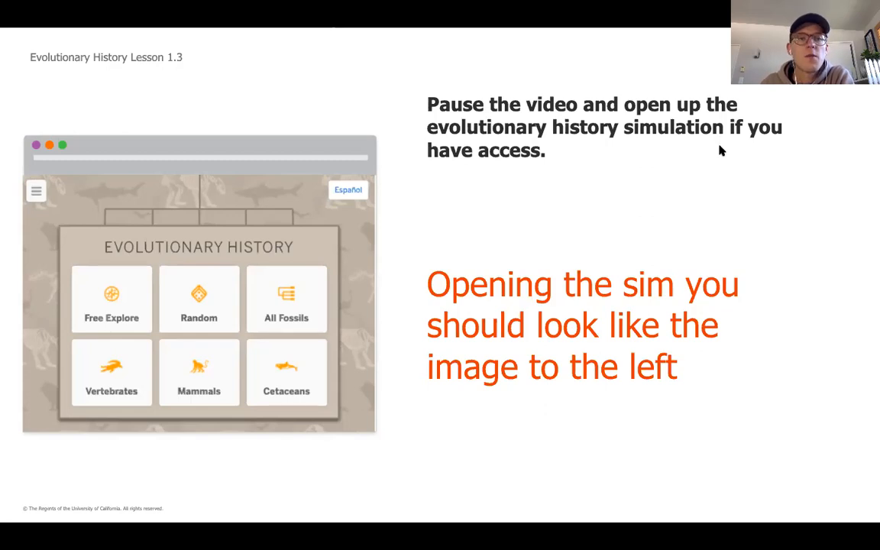
pyautogui.moveTo(631, 200)
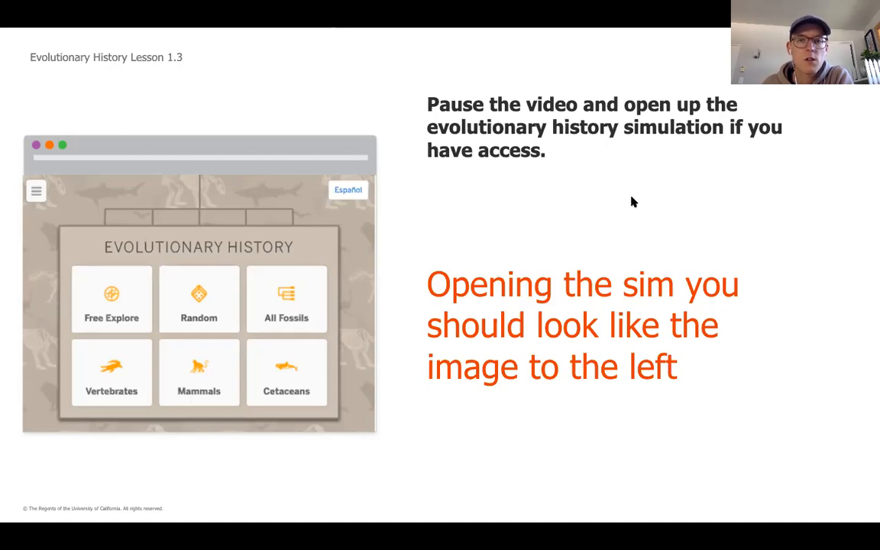
pyautogui.moveTo(621, 206)
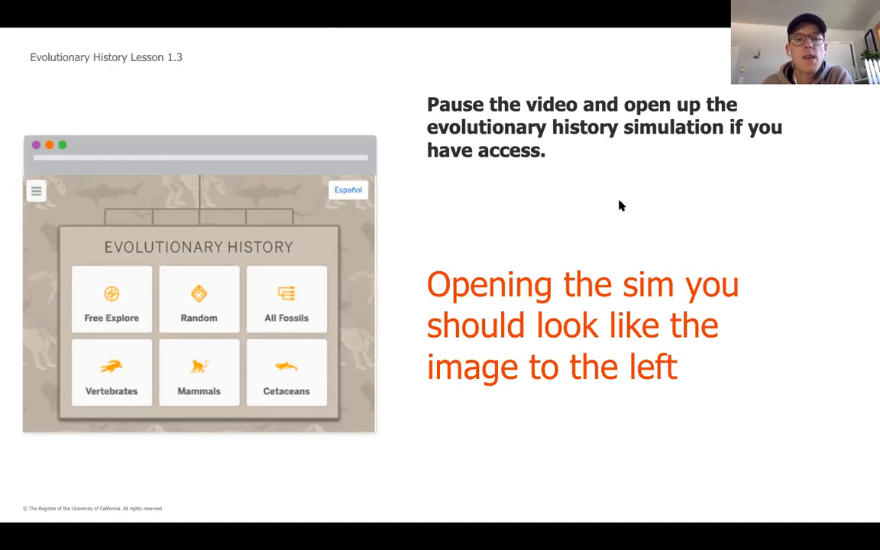
pyautogui.moveTo(615, 197)
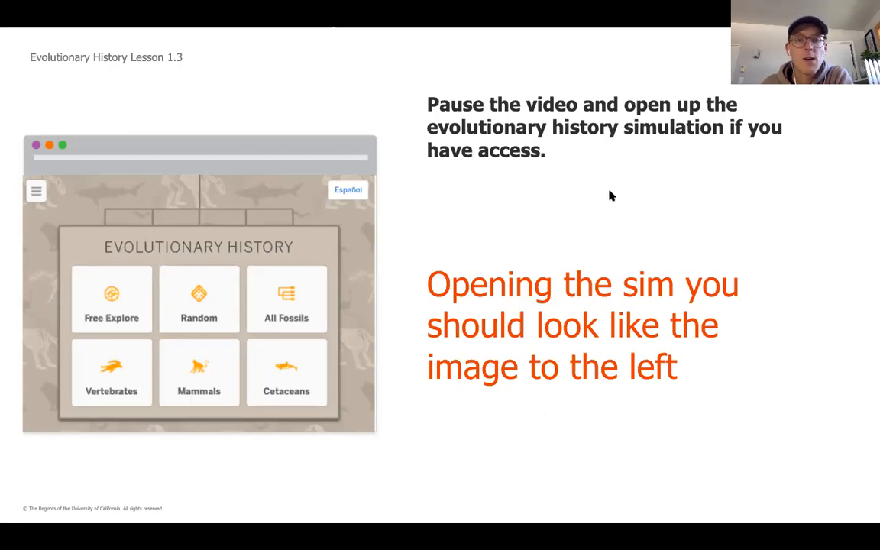
pyautogui.moveTo(472, 120)
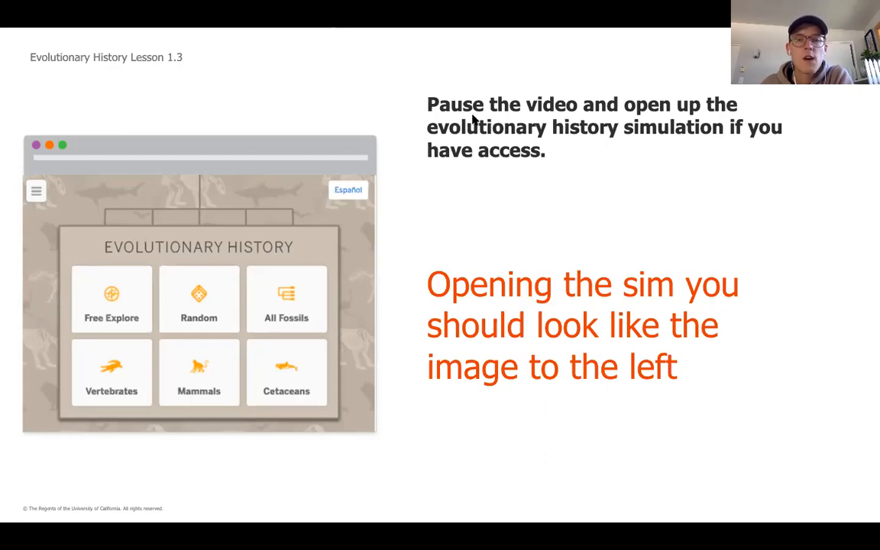
pyautogui.moveTo(545, 120)
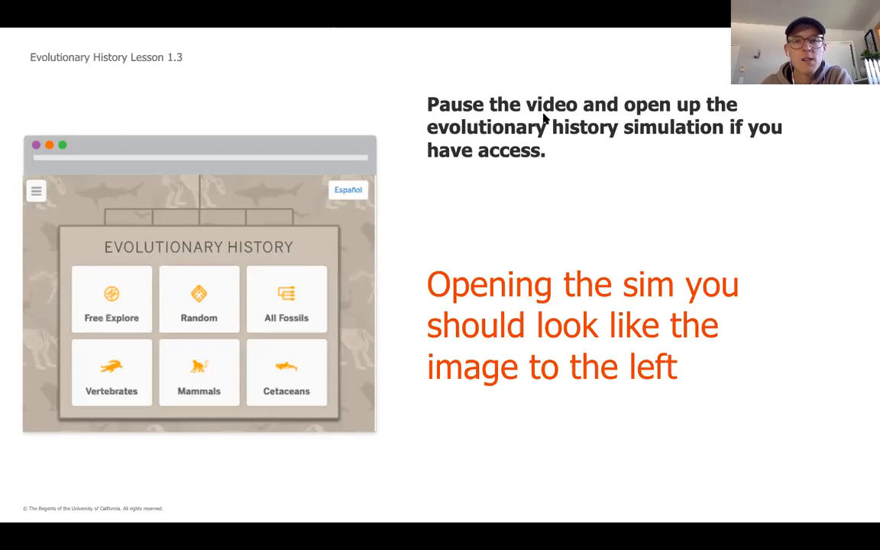
pyautogui.moveTo(574, 142)
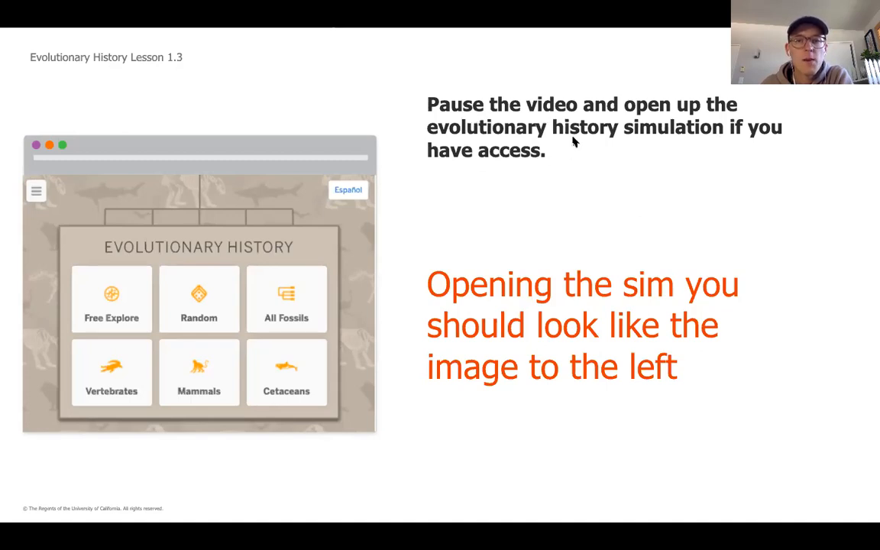
pyautogui.moveTo(647, 145)
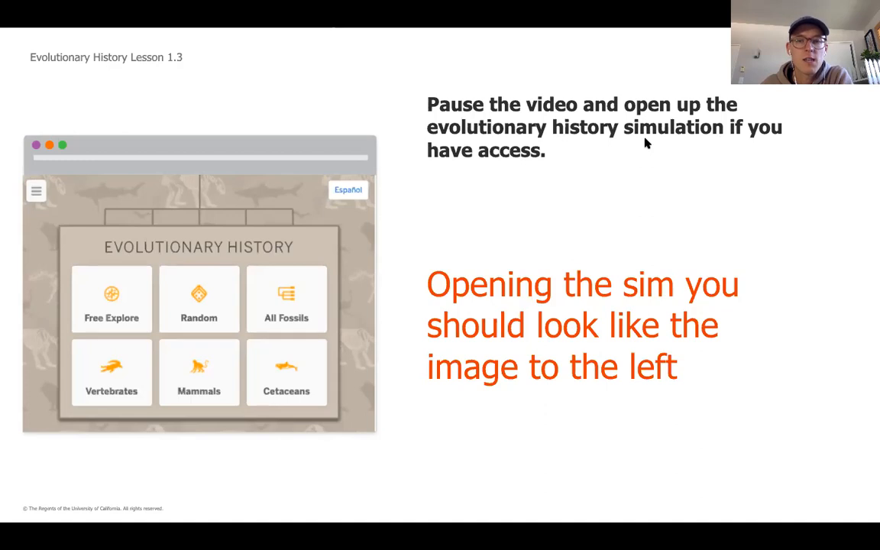
pyautogui.moveTo(644, 156)
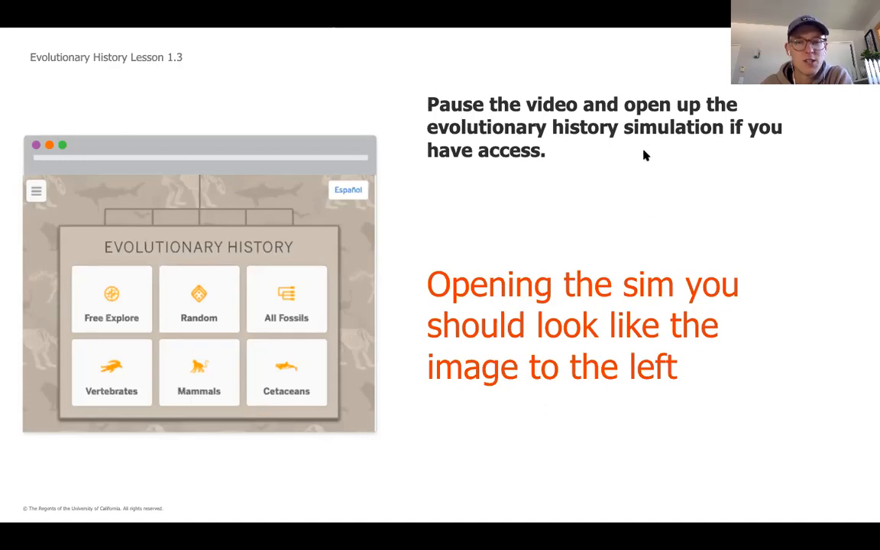
pyautogui.moveTo(541, 227)
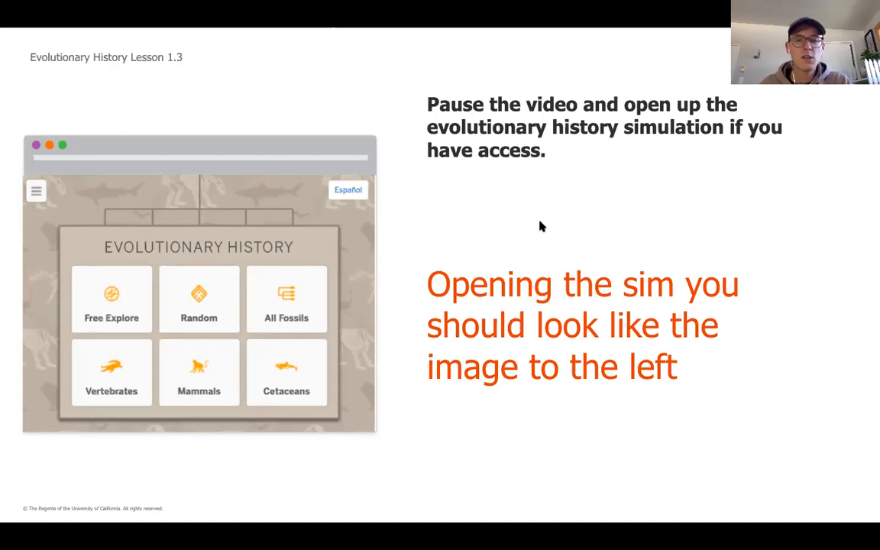
pyautogui.moveTo(550, 246)
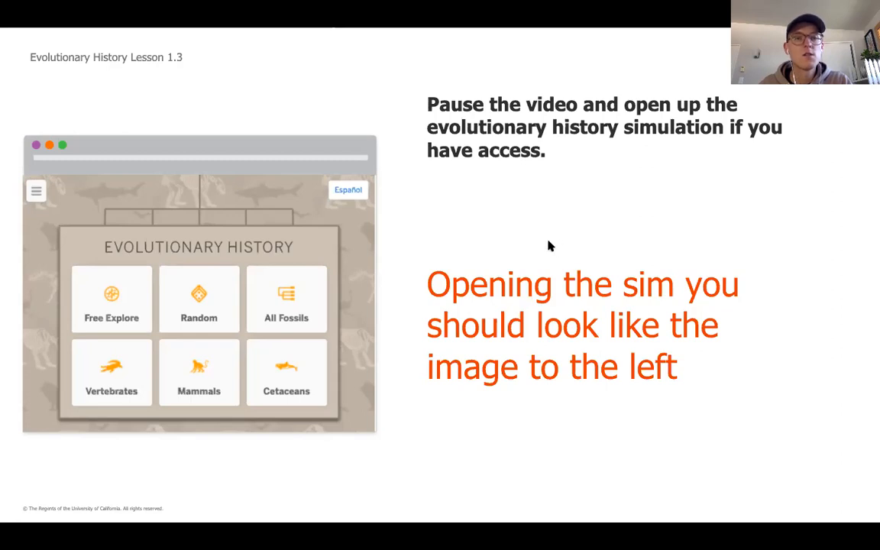
pyautogui.moveTo(539, 233)
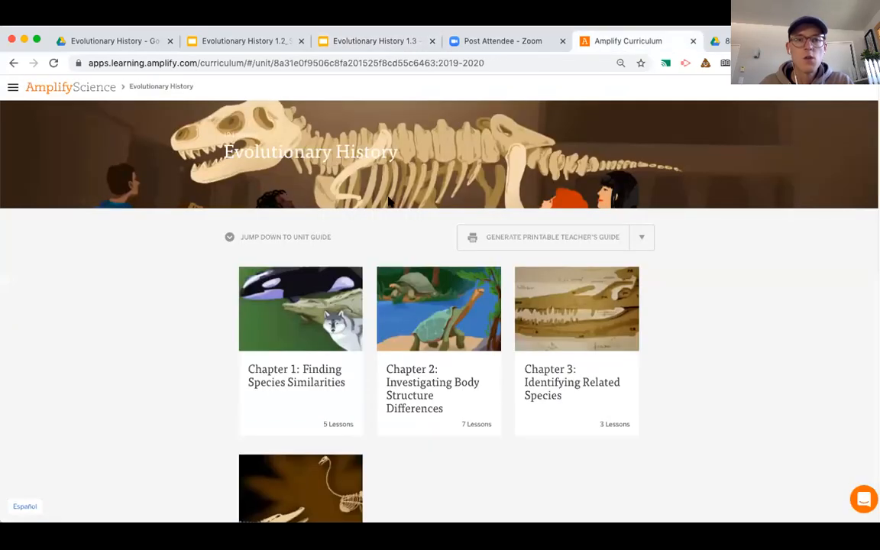
pyautogui.moveTo(316, 349)
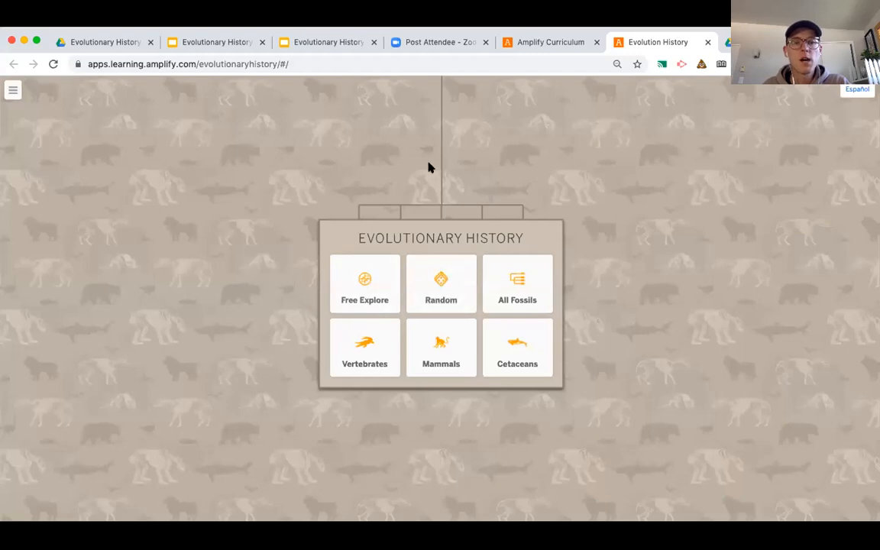
pyautogui.moveTo(354, 413)
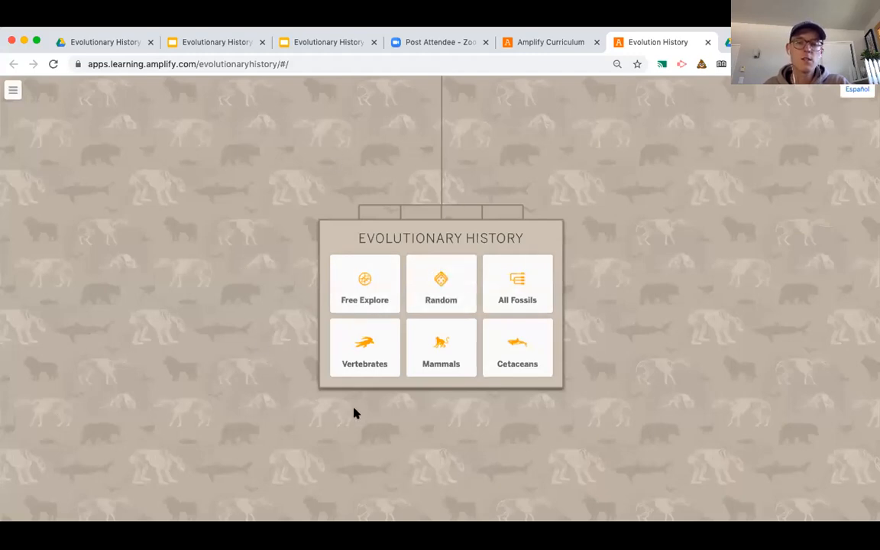
pyautogui.moveTo(418, 434)
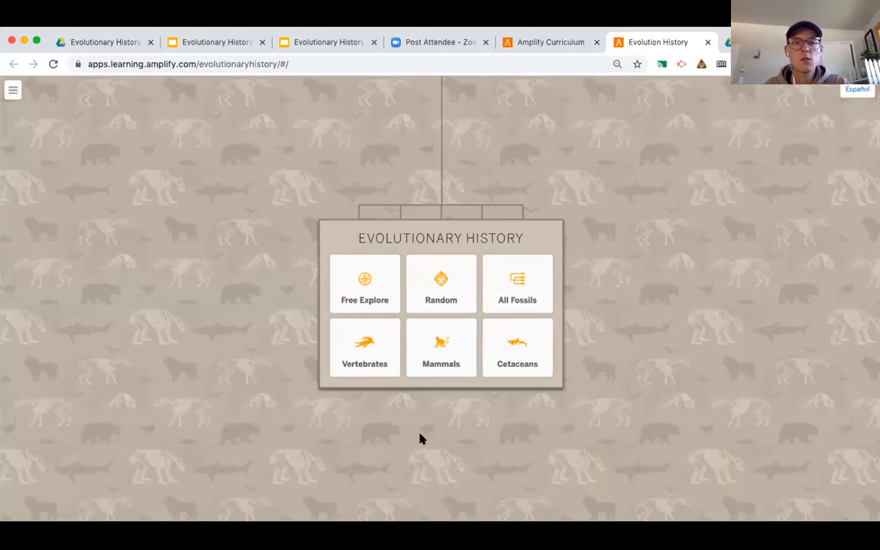
pyautogui.moveTo(431, 407)
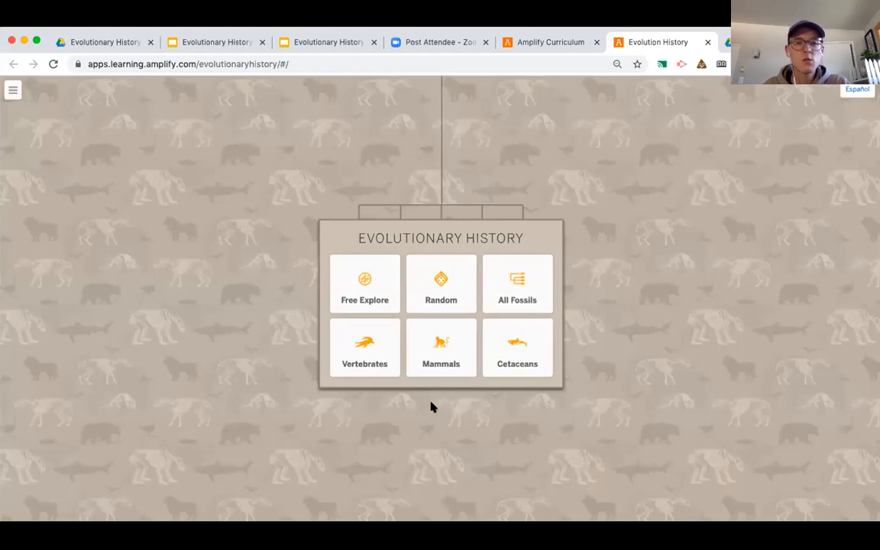
pyautogui.moveTo(437, 383)
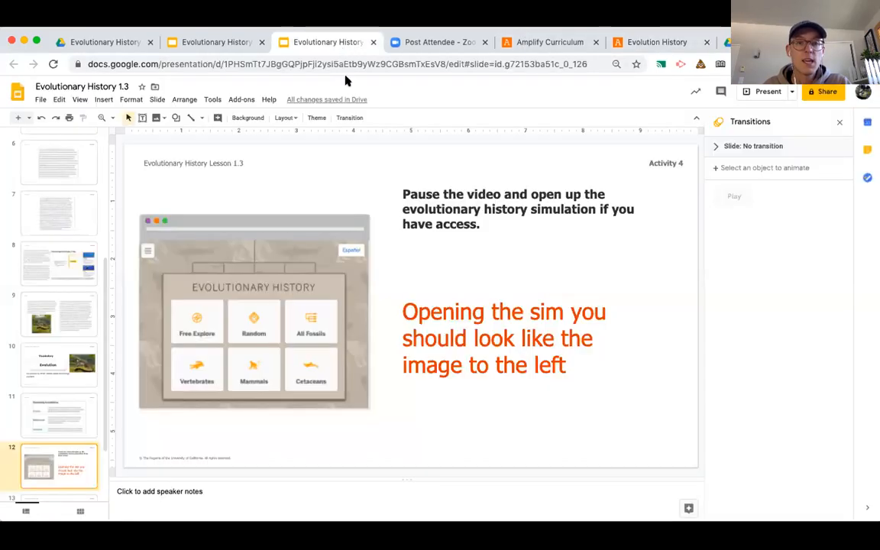
# Step: Resume presenting slide 13, telling students with sim access to start with Free Explore
pyautogui.click(768, 91)
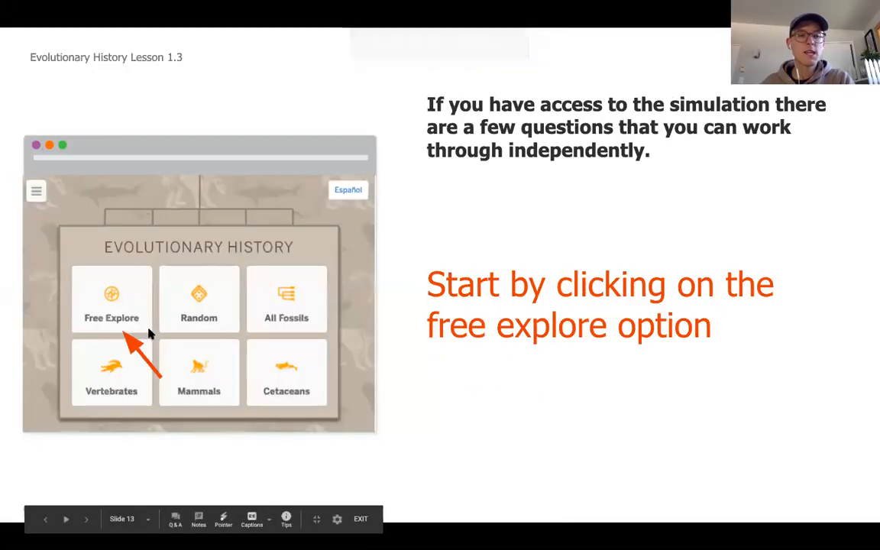
pyautogui.moveTo(126, 317)
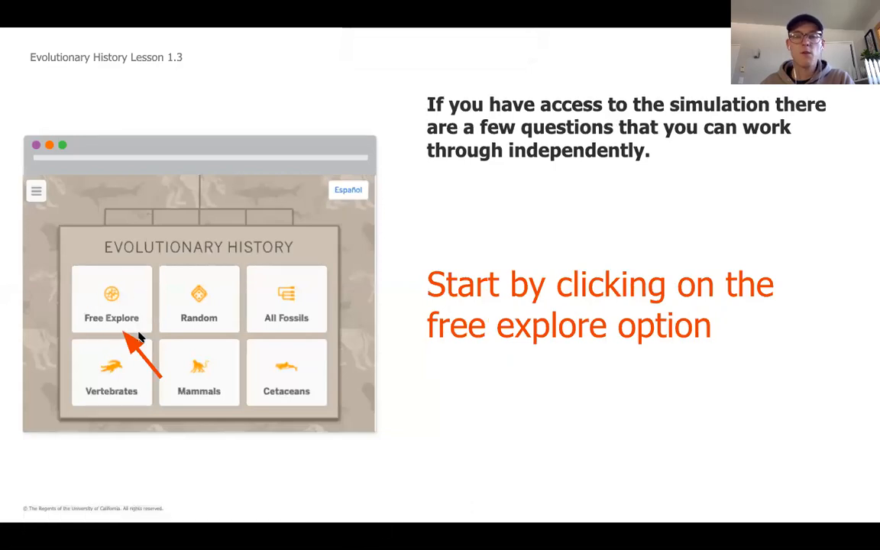
pyautogui.moveTo(158, 347)
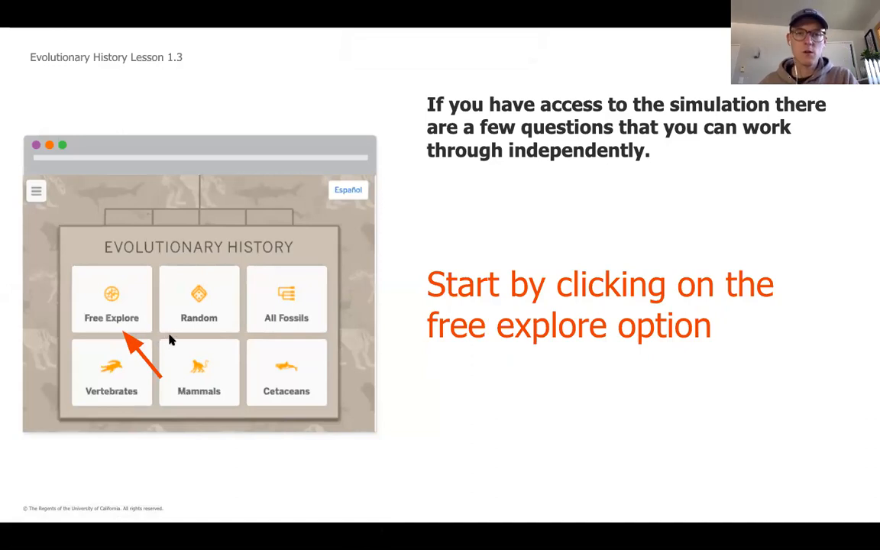
pyautogui.moveTo(173, 344)
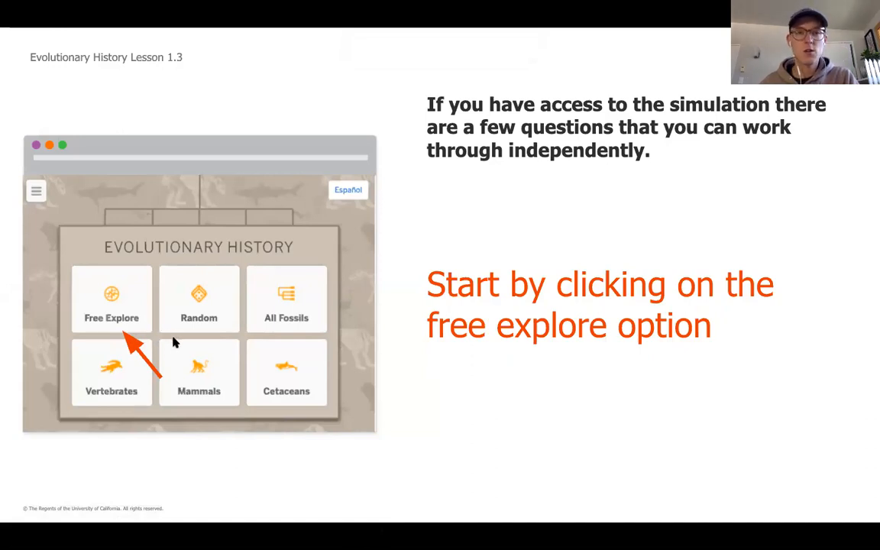
pyautogui.moveTo(195, 316)
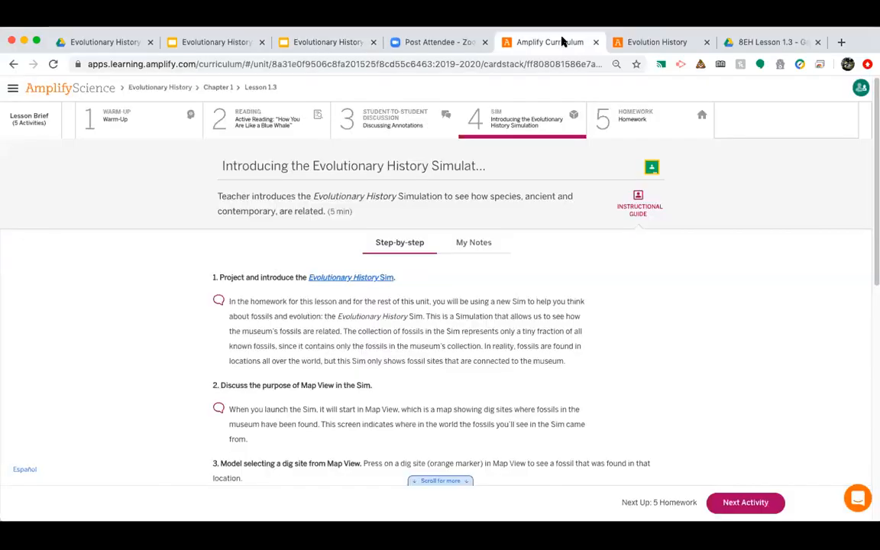
# Step: Switch to the Evolutionary History sim and start Free Explore to show the dig-site map
pyautogui.click(657, 42)
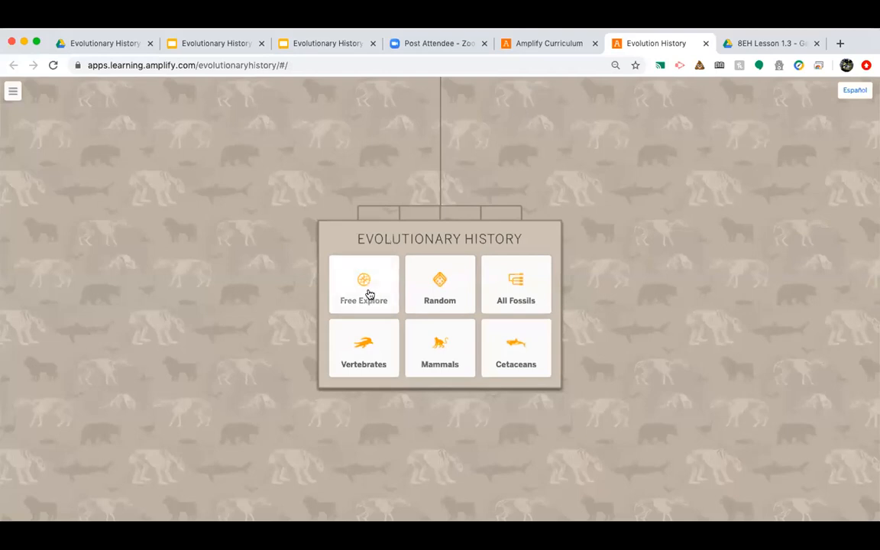
pyautogui.click(364, 284)
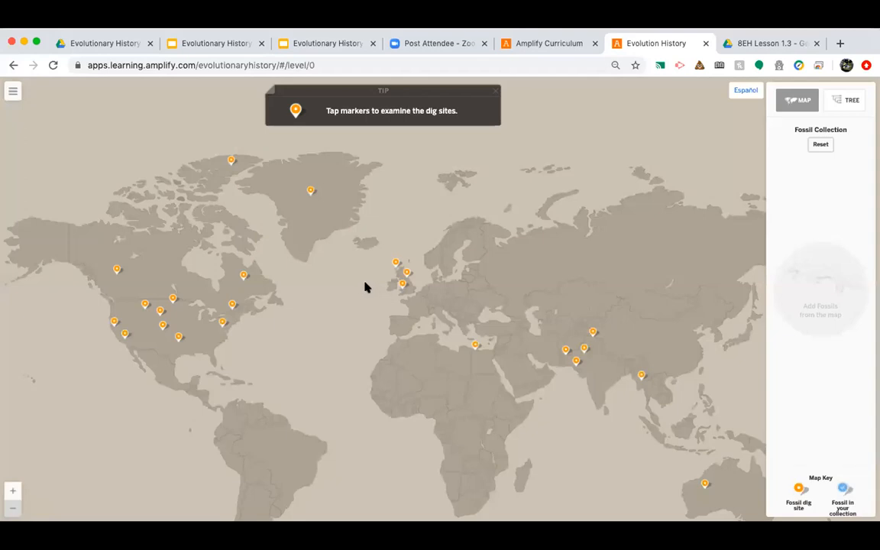
pyautogui.moveTo(192, 124)
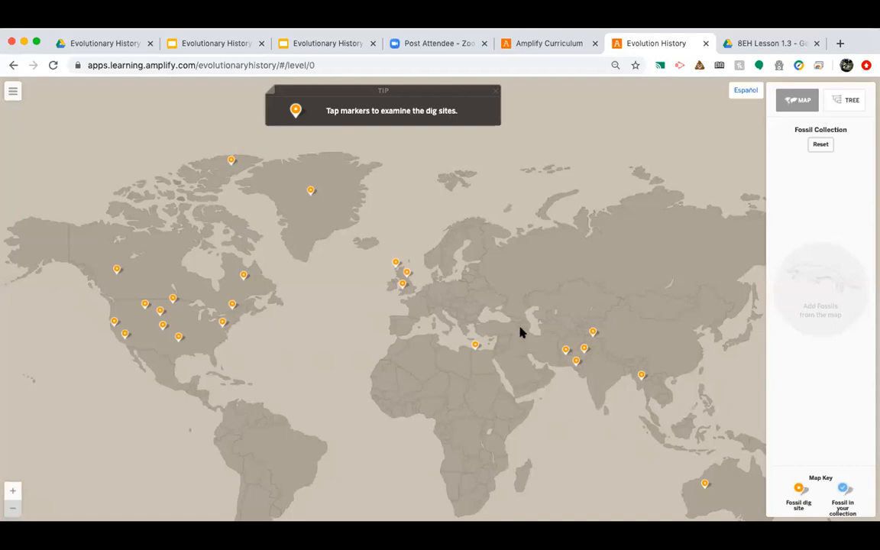
pyautogui.moveTo(424, 212)
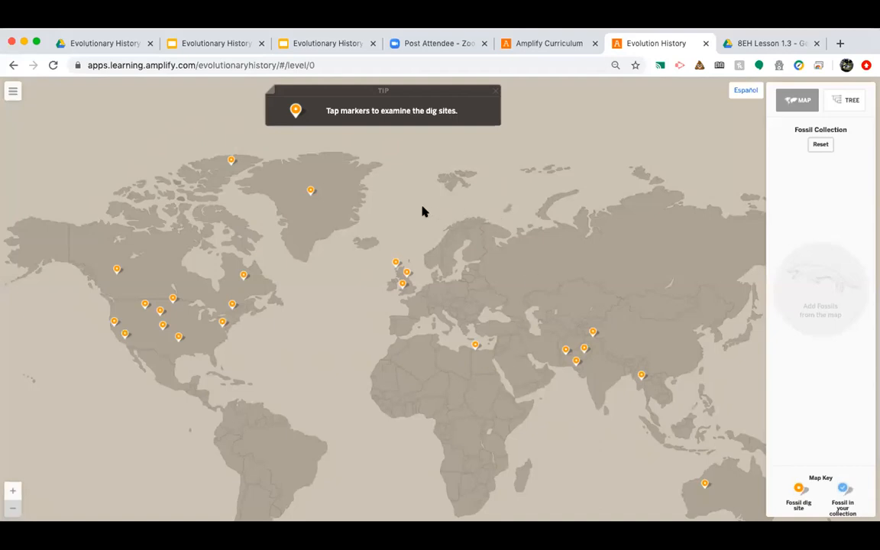
pyautogui.moveTo(289, 192)
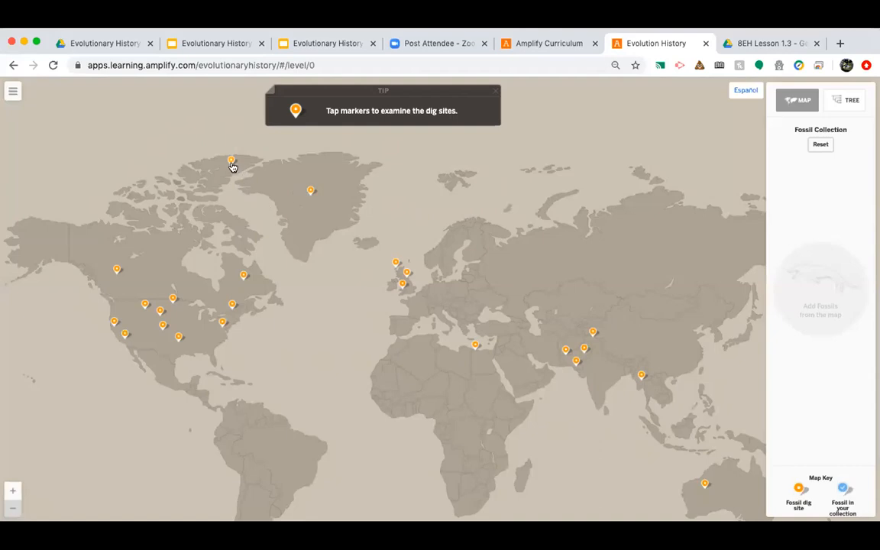
# Step: Open the northern Canada and Mediterranean dig-site popups to view their fossils
pyautogui.click(231, 160)
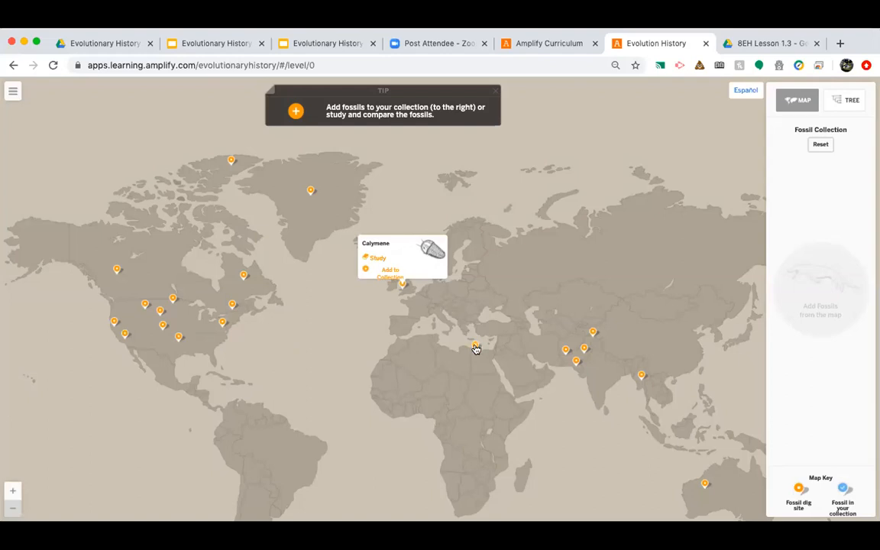
pyautogui.click(476, 344)
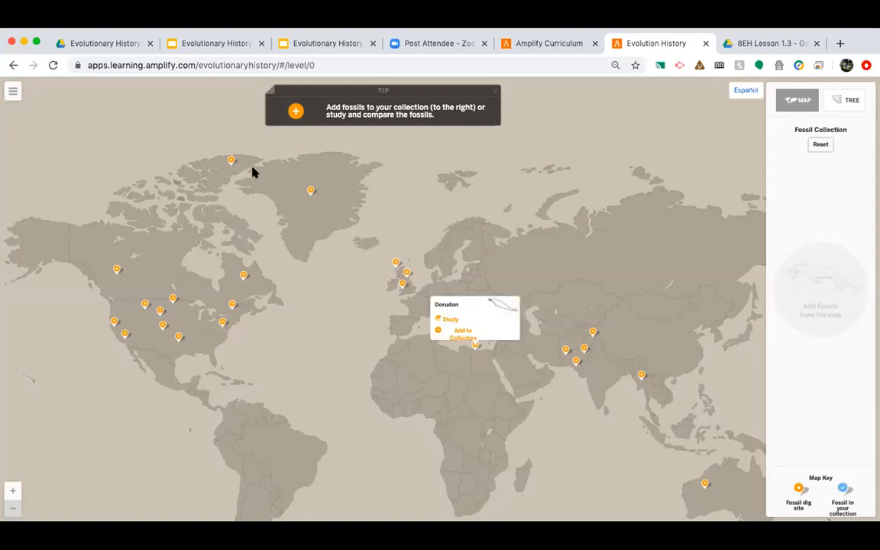
pyautogui.moveTo(239, 170)
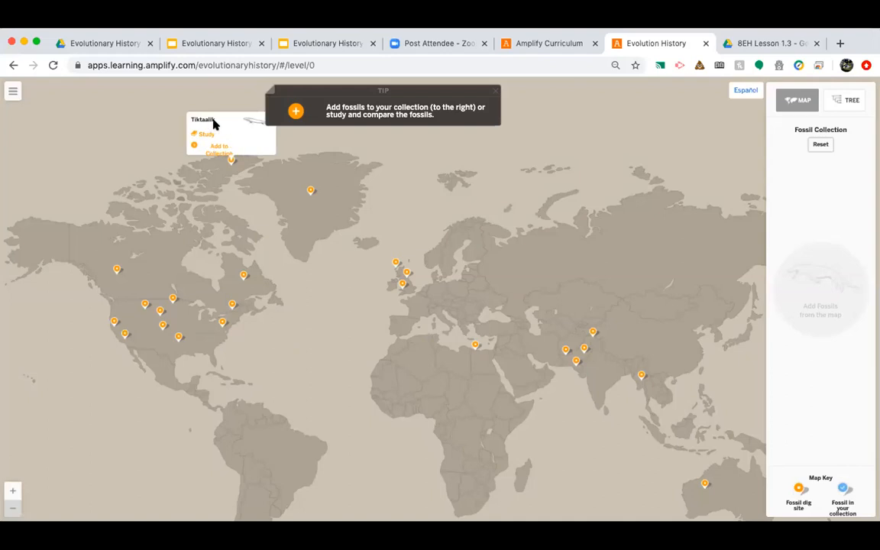
pyautogui.moveTo(227, 163)
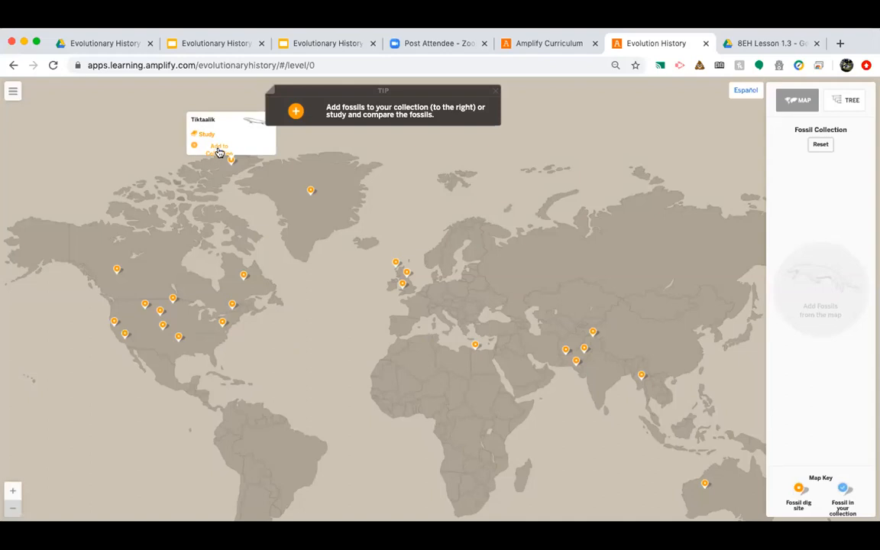
pyautogui.moveTo(197, 127)
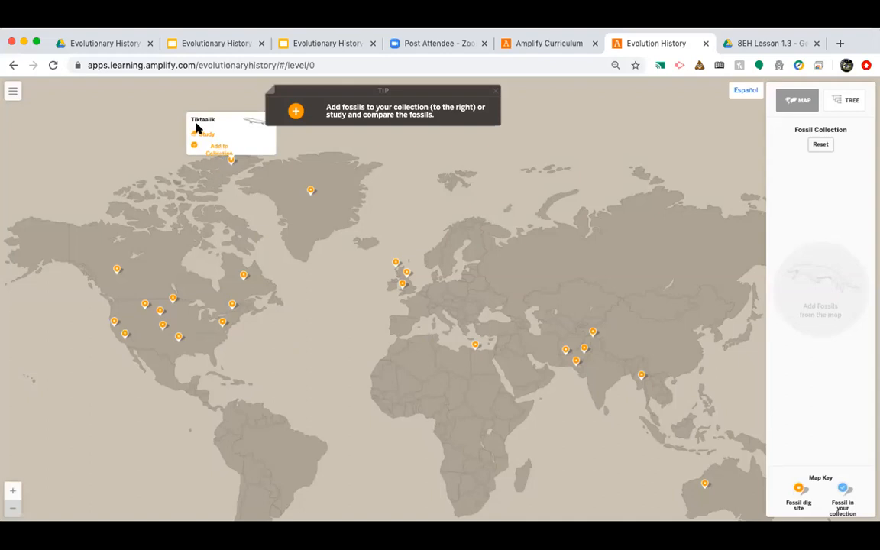
pyautogui.moveTo(240, 202)
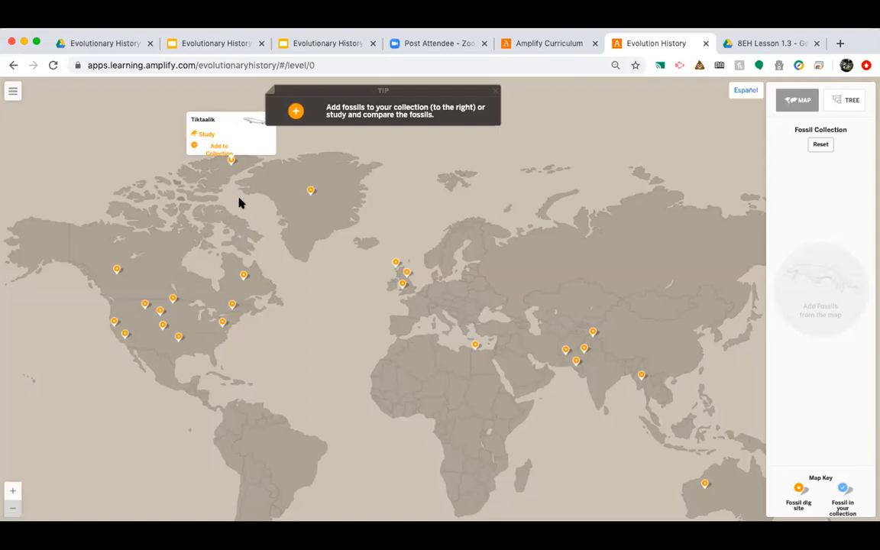
pyautogui.moveTo(315, 126)
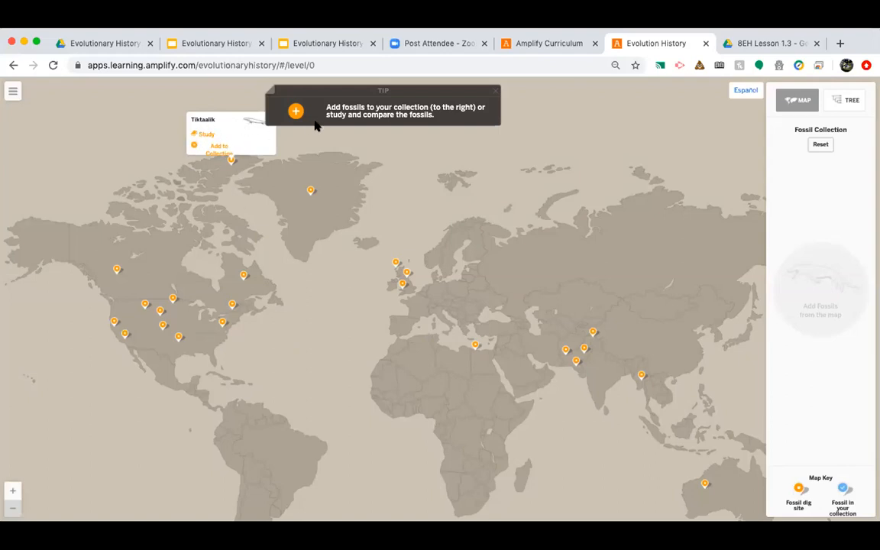
pyautogui.moveTo(259, 136)
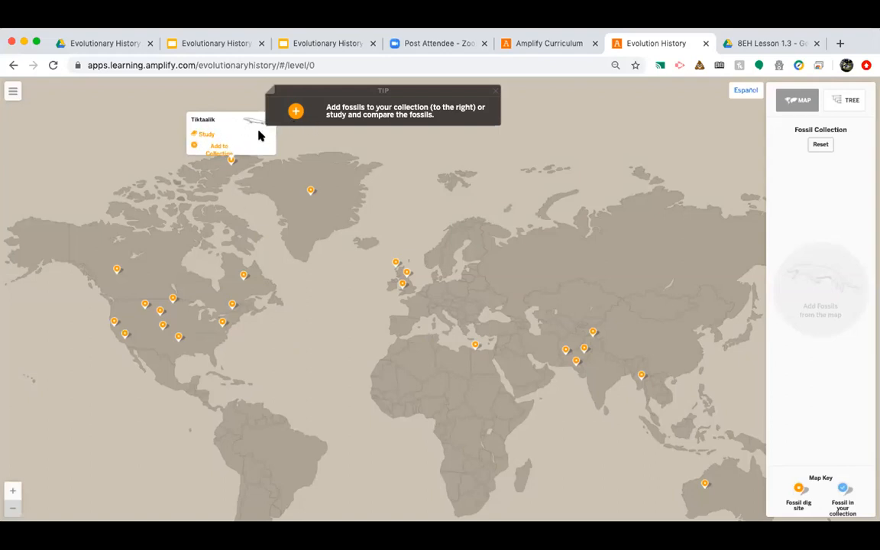
pyautogui.moveTo(209, 125)
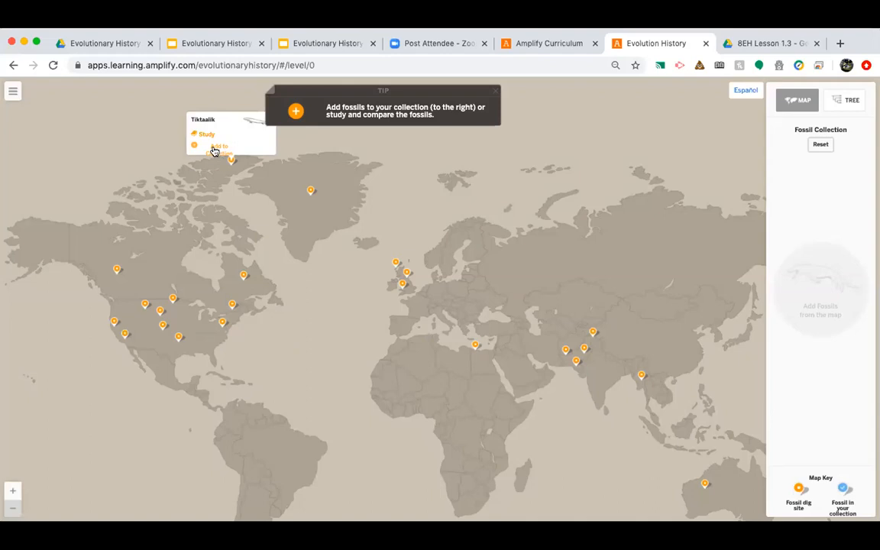
# Step: Add Tiktaalik to the collection and view its Appearance illustration
pyautogui.click(218, 149)
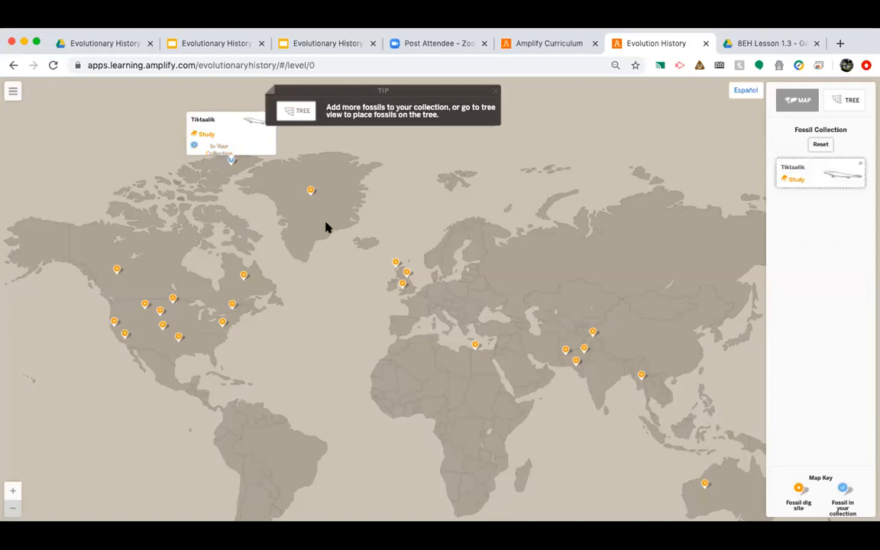
pyautogui.moveTo(401, 277)
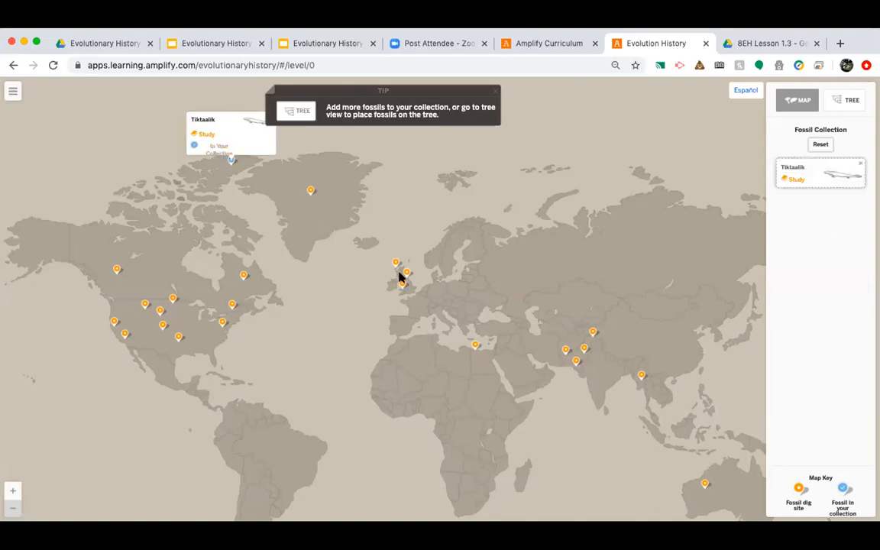
pyautogui.moveTo(810, 168)
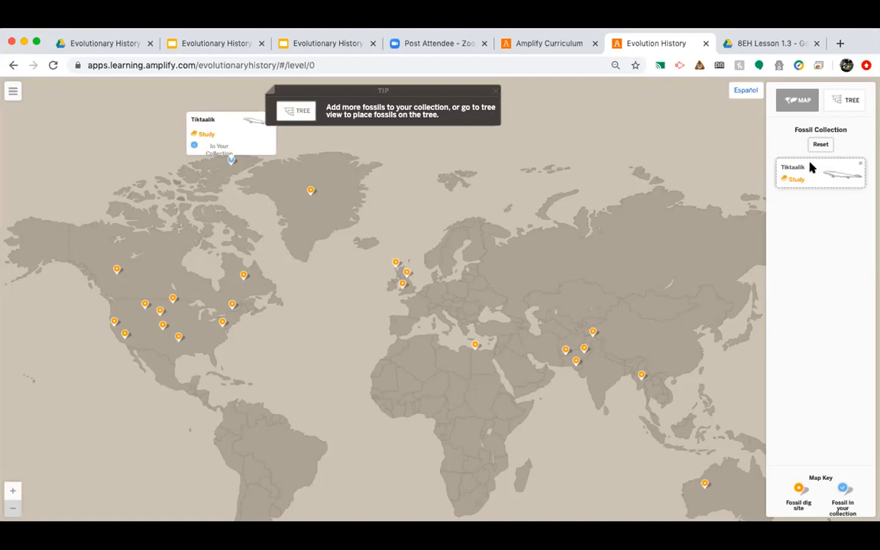
pyautogui.moveTo(810, 172)
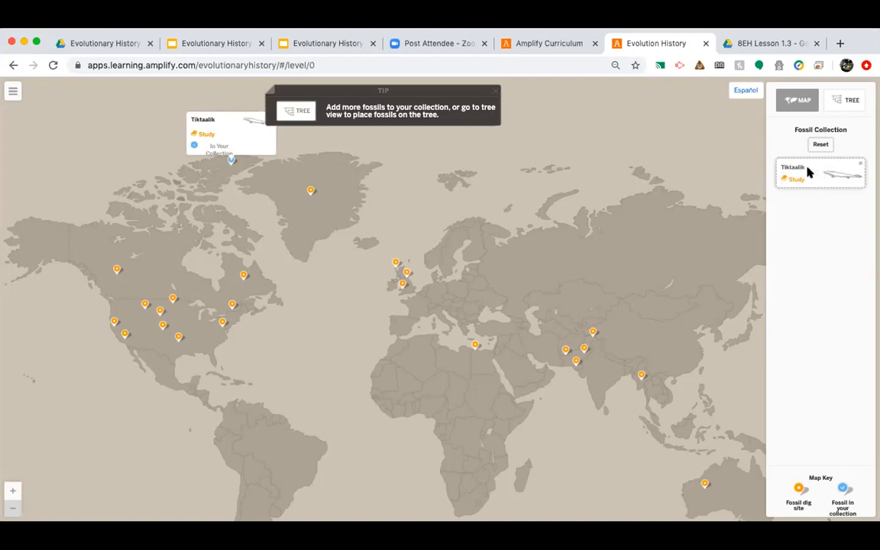
pyautogui.moveTo(810, 181)
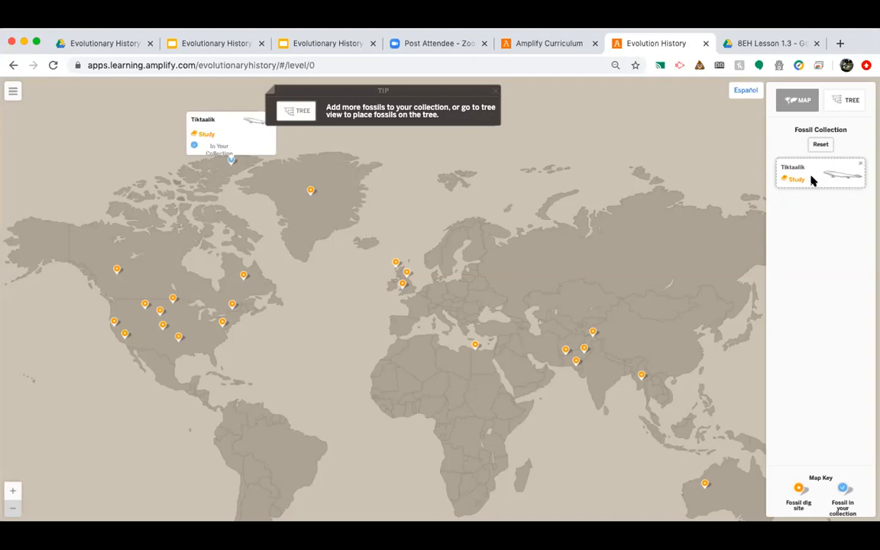
pyautogui.moveTo(804, 178)
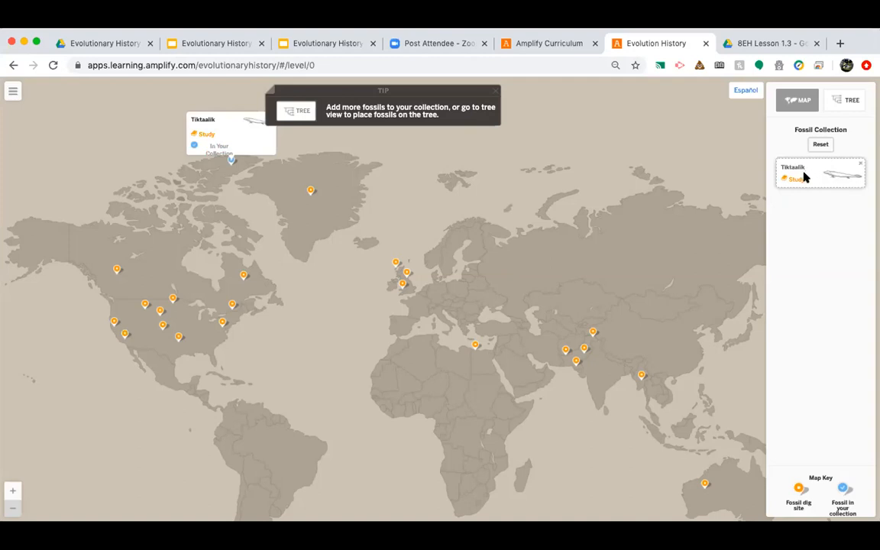
pyautogui.moveTo(809, 177)
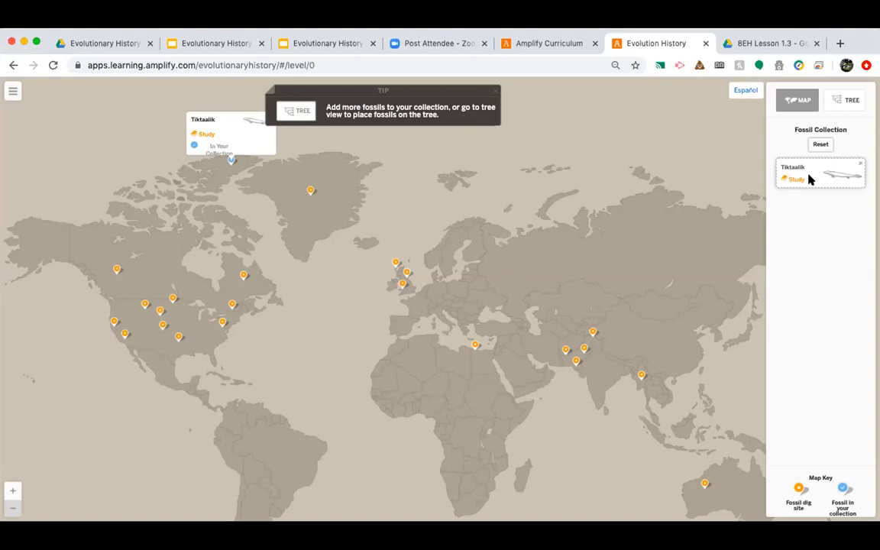
pyautogui.moveTo(802, 188)
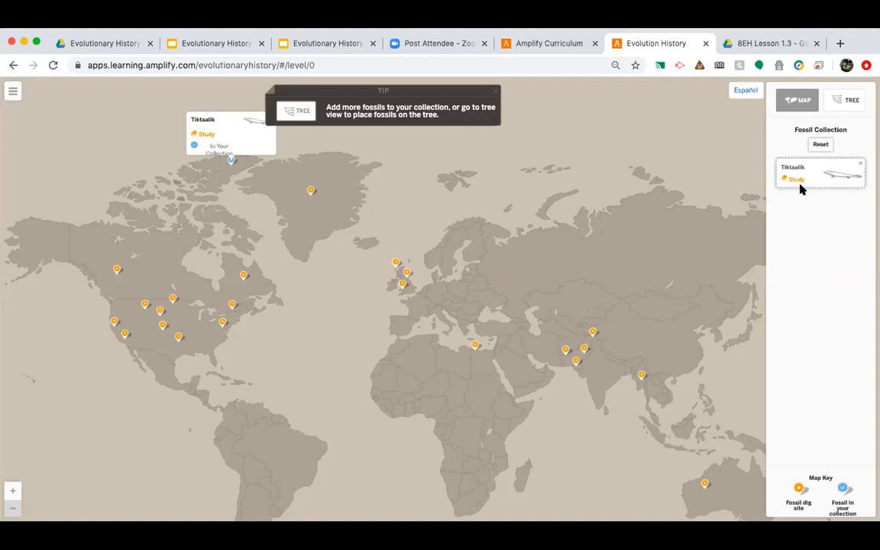
pyautogui.moveTo(790, 211)
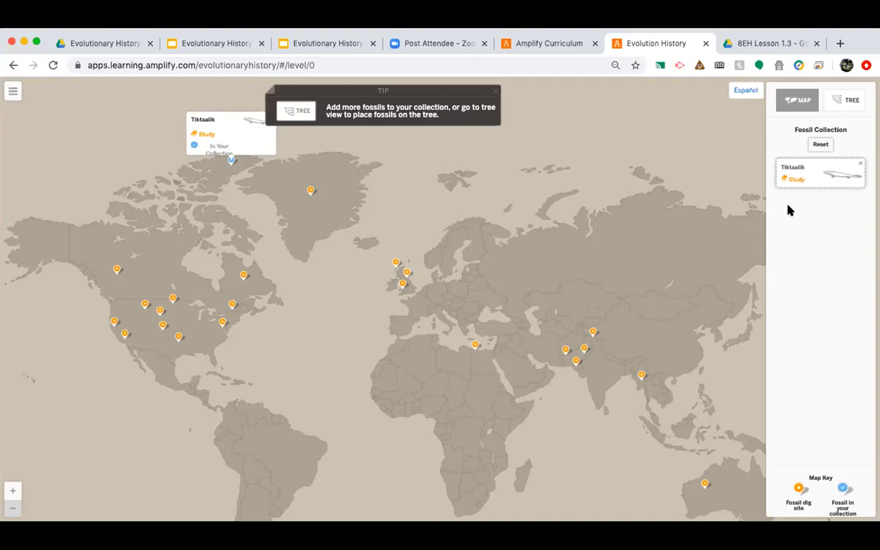
pyautogui.moveTo(797, 184)
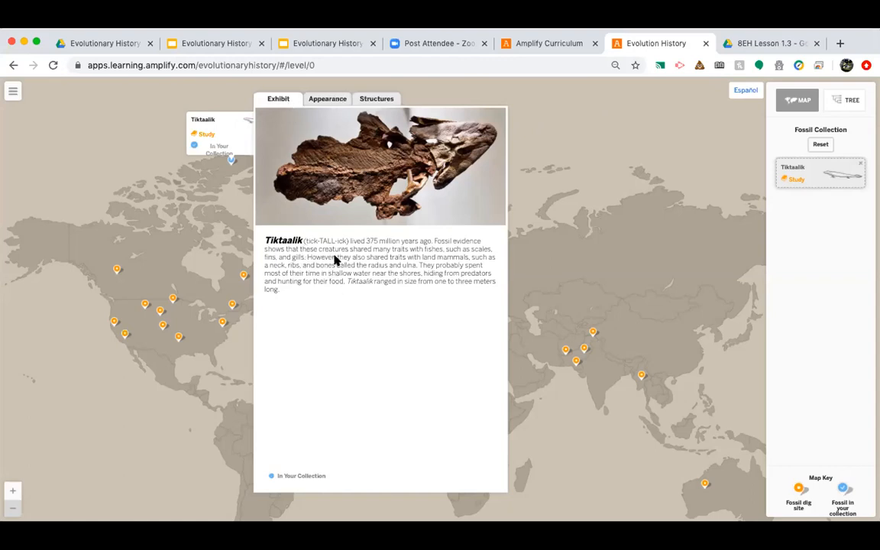
pyautogui.moveTo(278, 108)
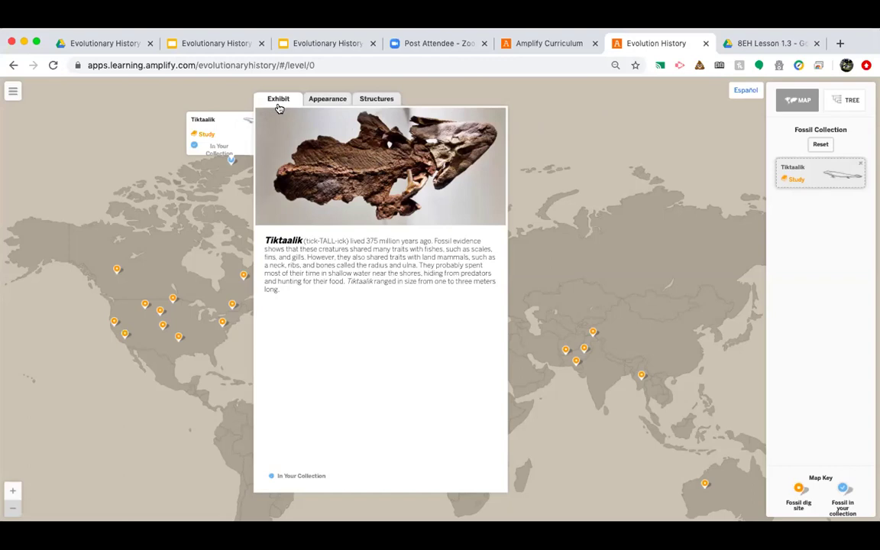
pyautogui.click(327, 98)
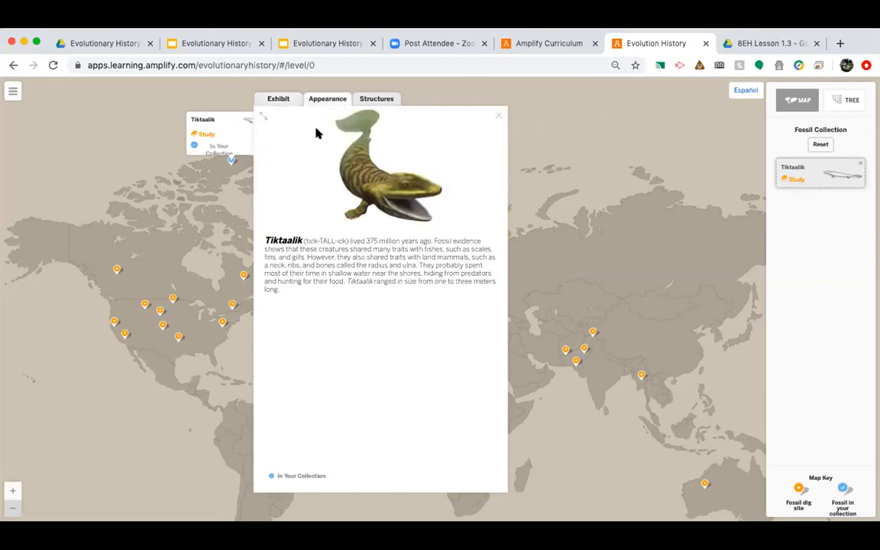
pyautogui.moveTo(331, 147)
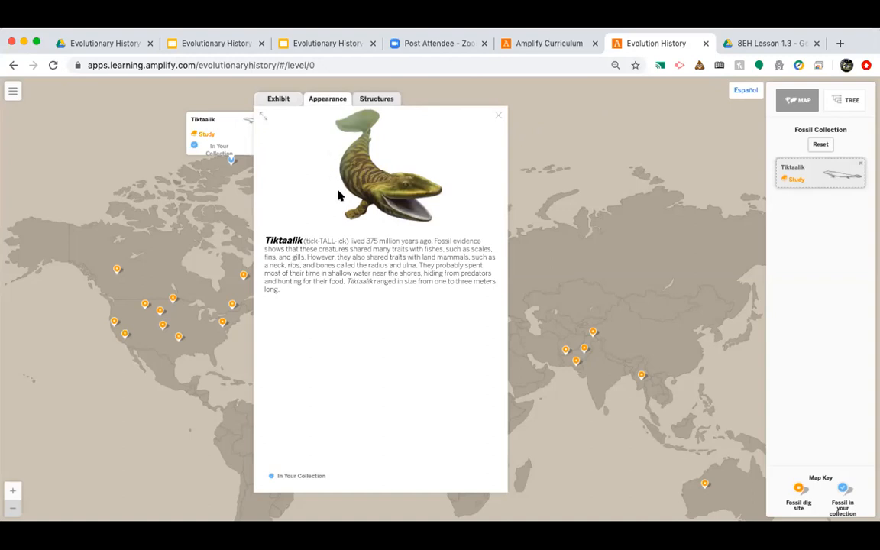
pyautogui.moveTo(326, 157)
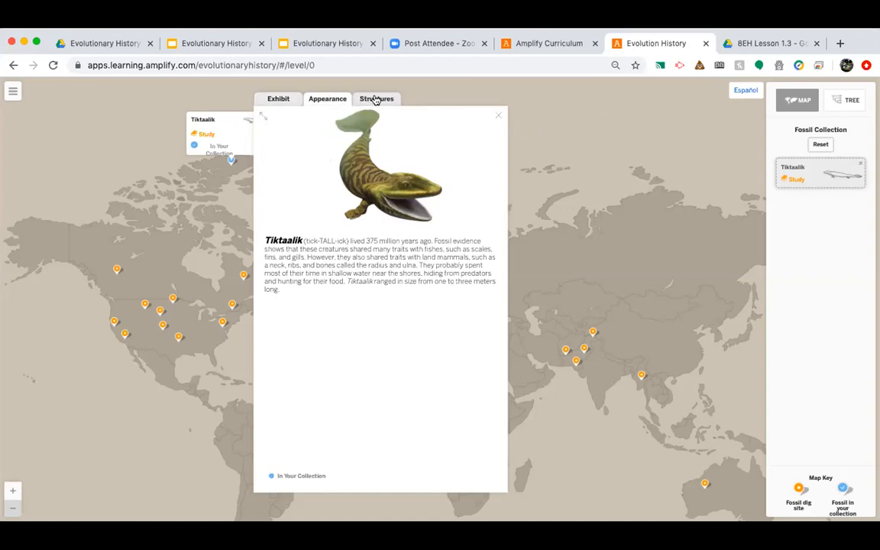
# Step: Toggle Tiktaalik's card between Structures and Appearance, ending on the labelled skeleton
pyautogui.click(376, 99)
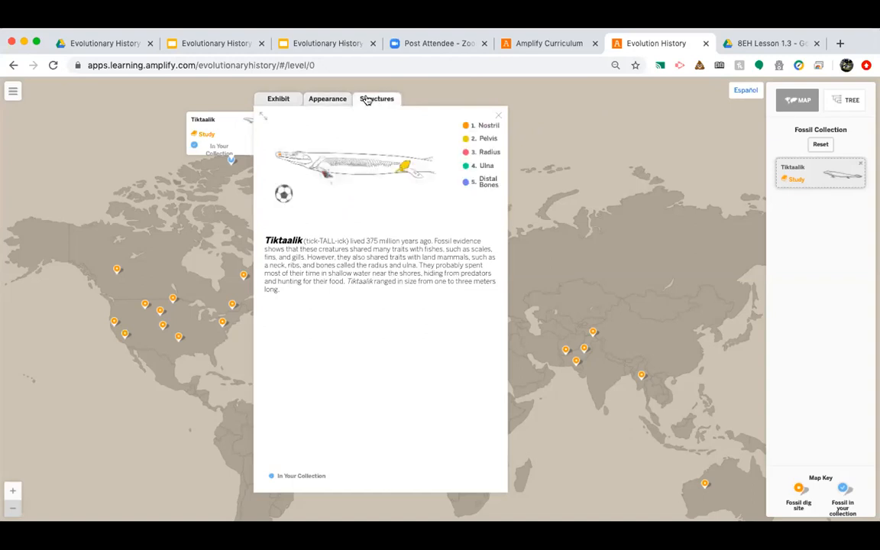
pyautogui.moveTo(333, 201)
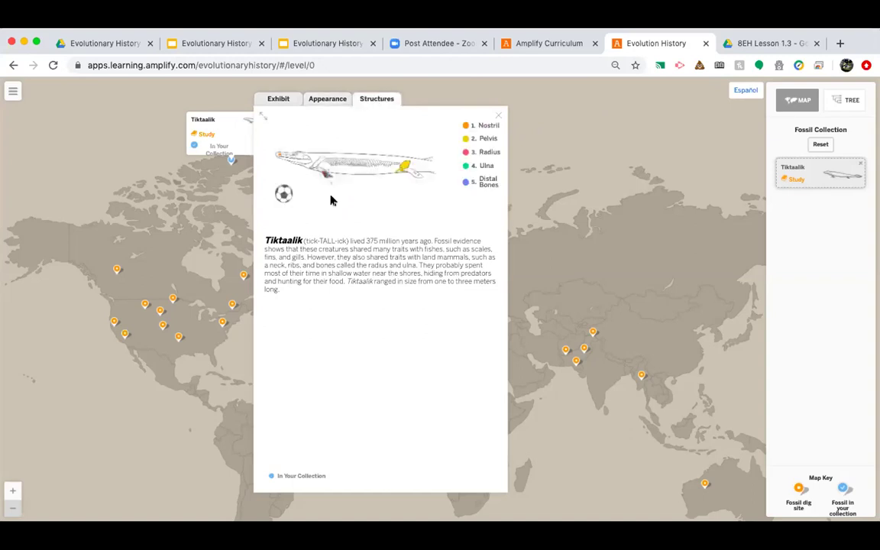
pyautogui.moveTo(345, 191)
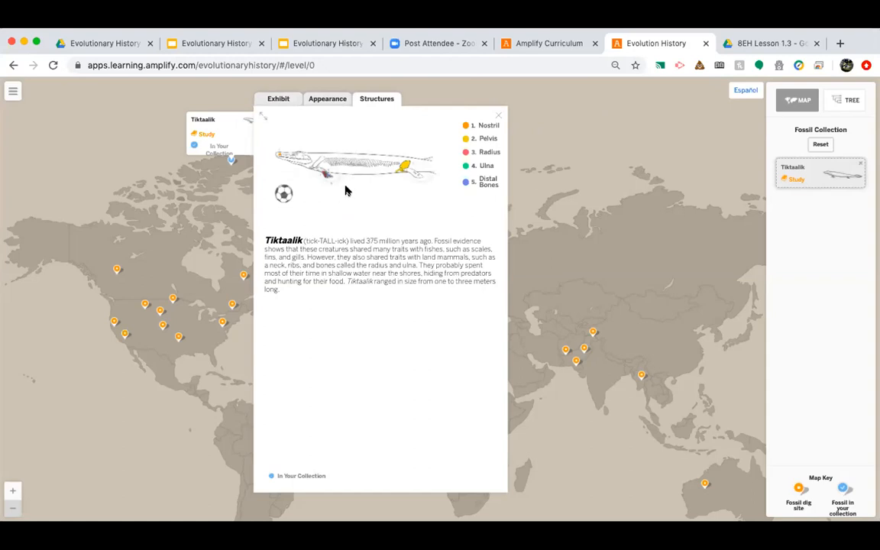
pyautogui.moveTo(300, 205)
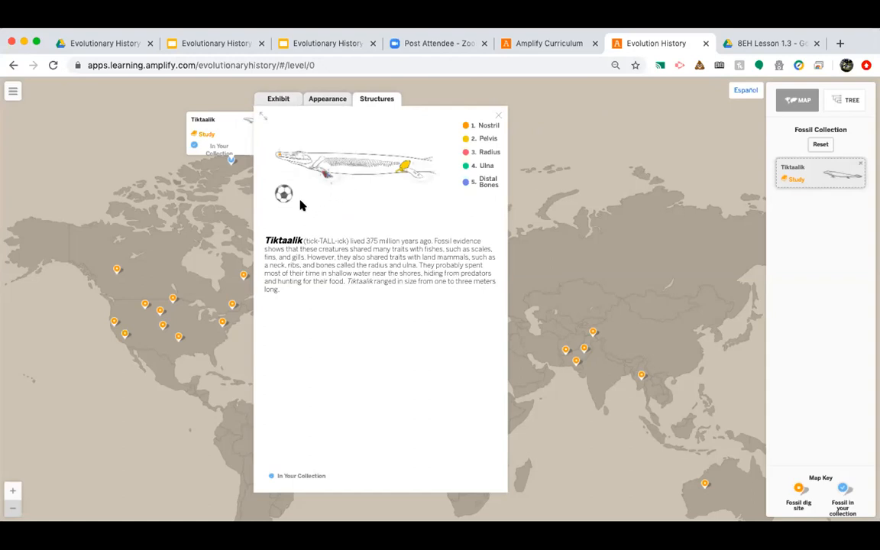
pyautogui.moveTo(284, 208)
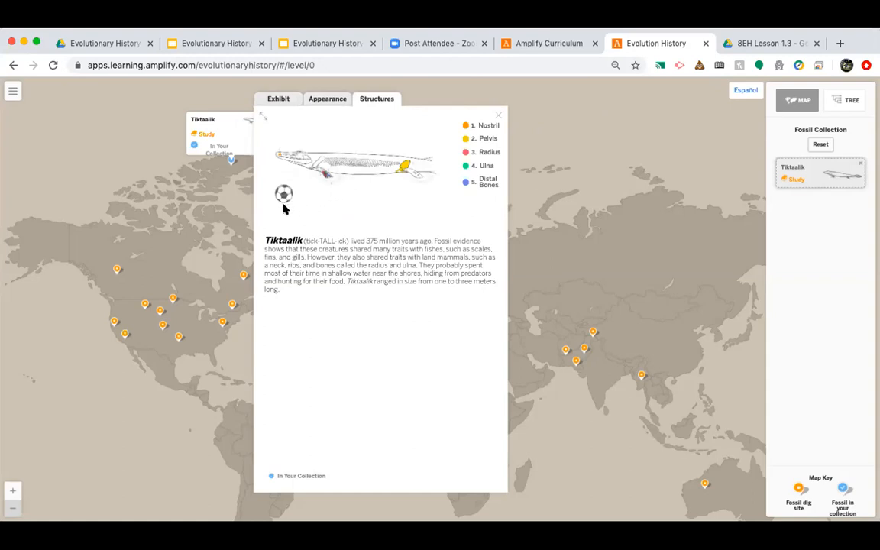
pyautogui.moveTo(286, 183)
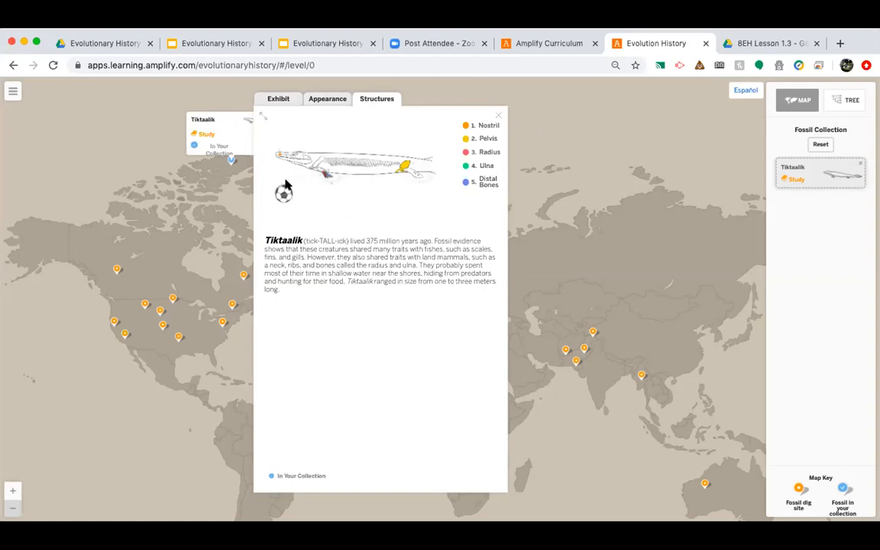
pyautogui.moveTo(316, 196)
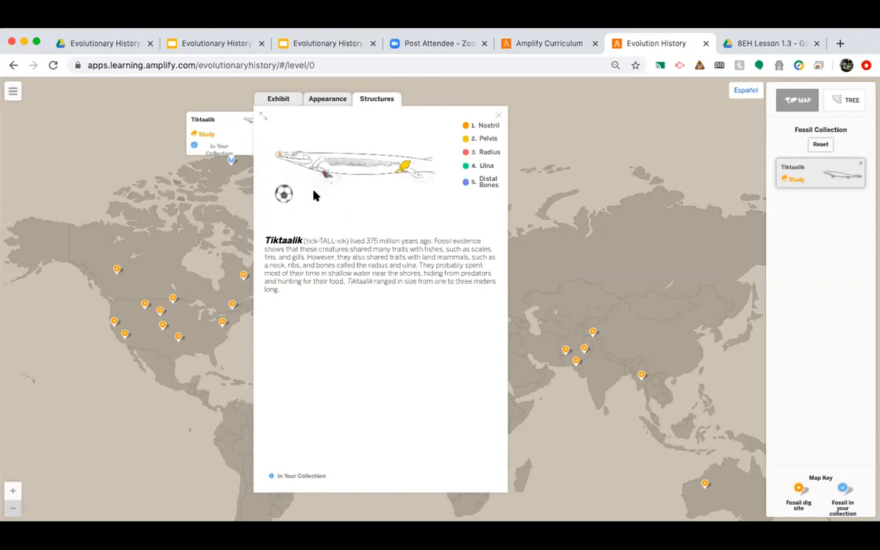
pyautogui.moveTo(324, 194)
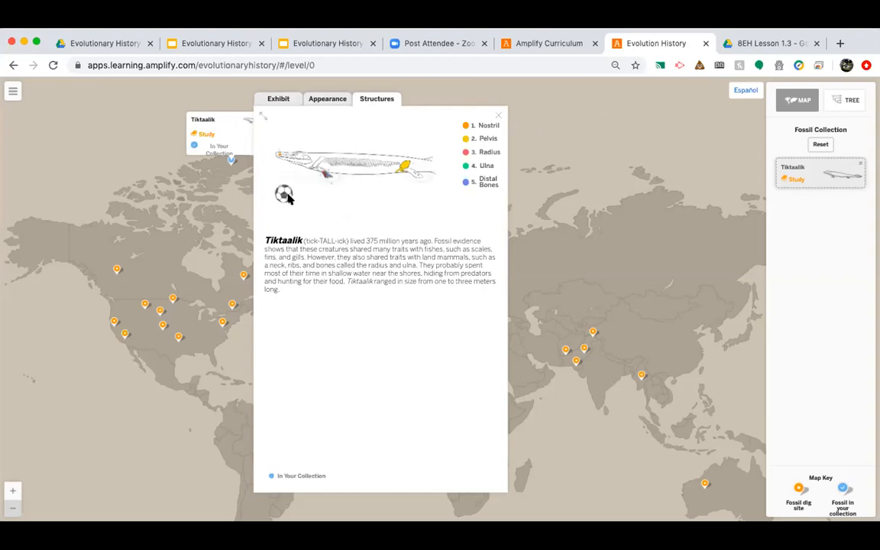
pyautogui.click(327, 99)
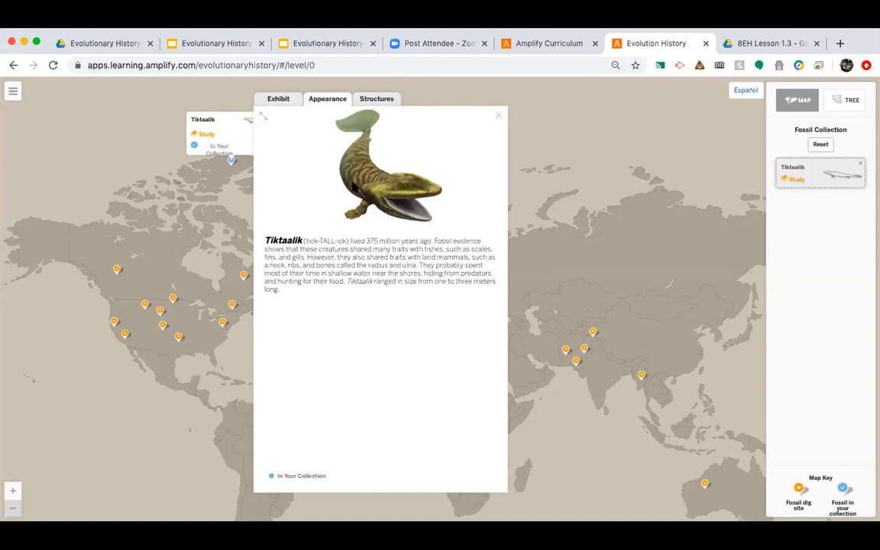
pyautogui.click(376, 99)
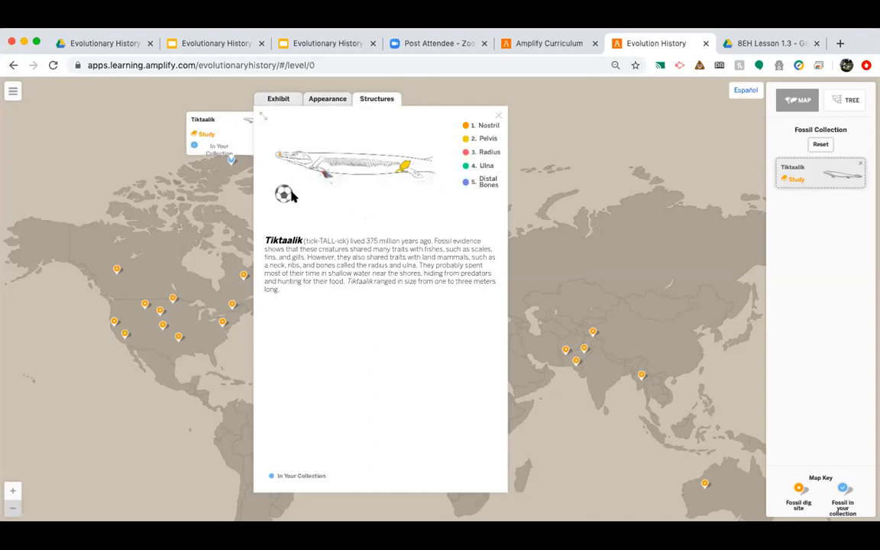
pyautogui.moveTo(320, 196)
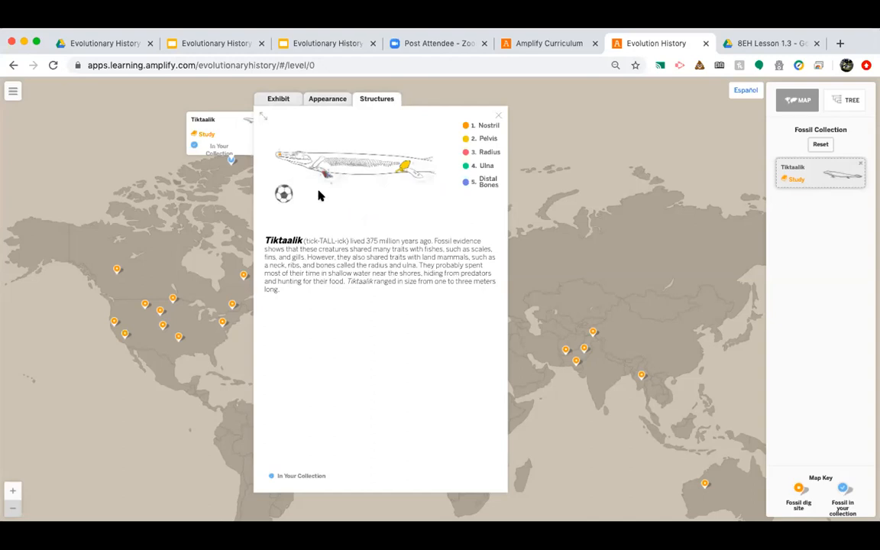
pyautogui.moveTo(296, 197)
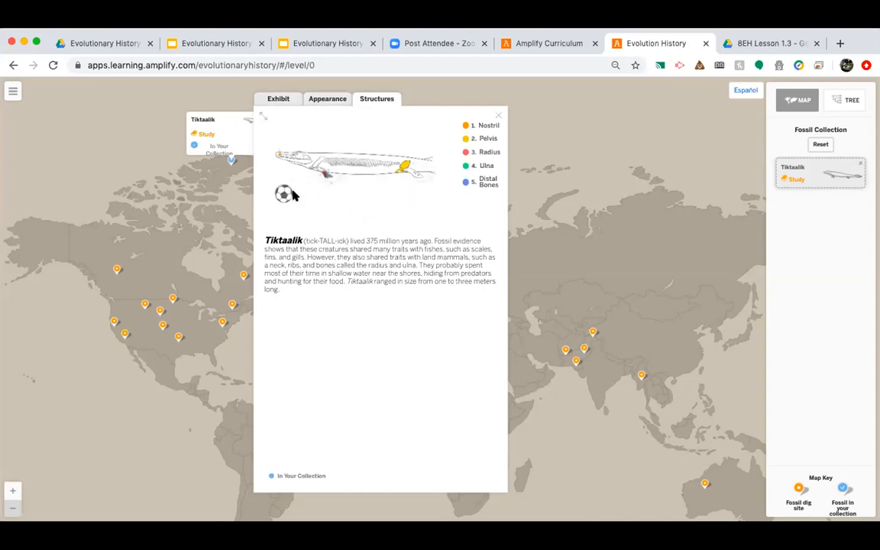
pyautogui.moveTo(397, 203)
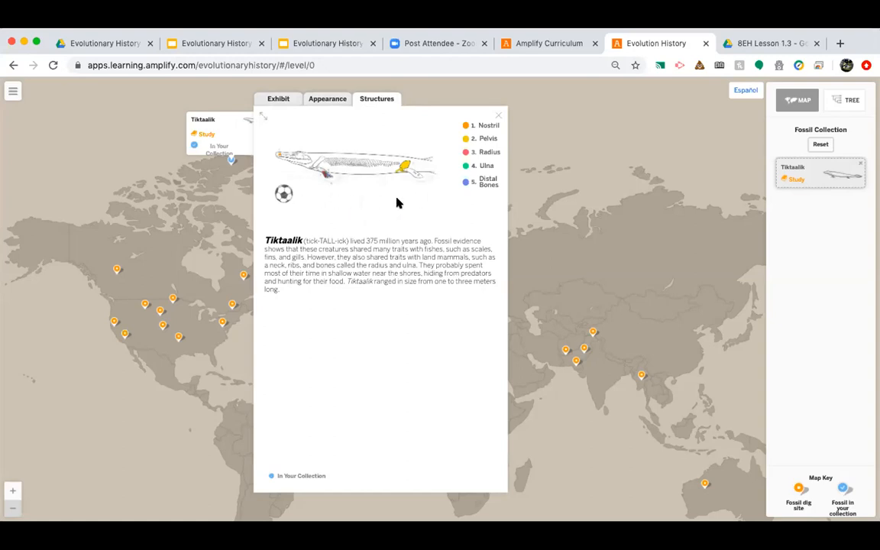
pyautogui.moveTo(442, 199)
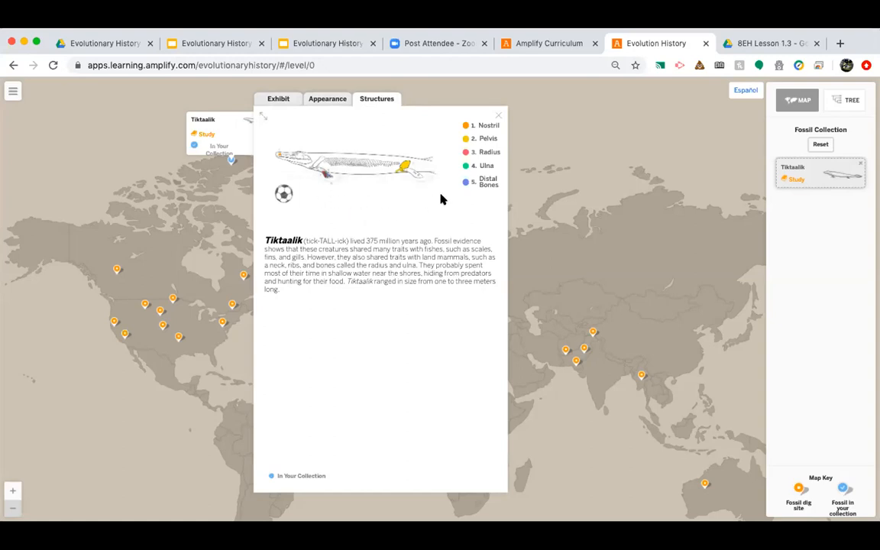
pyautogui.moveTo(425, 198)
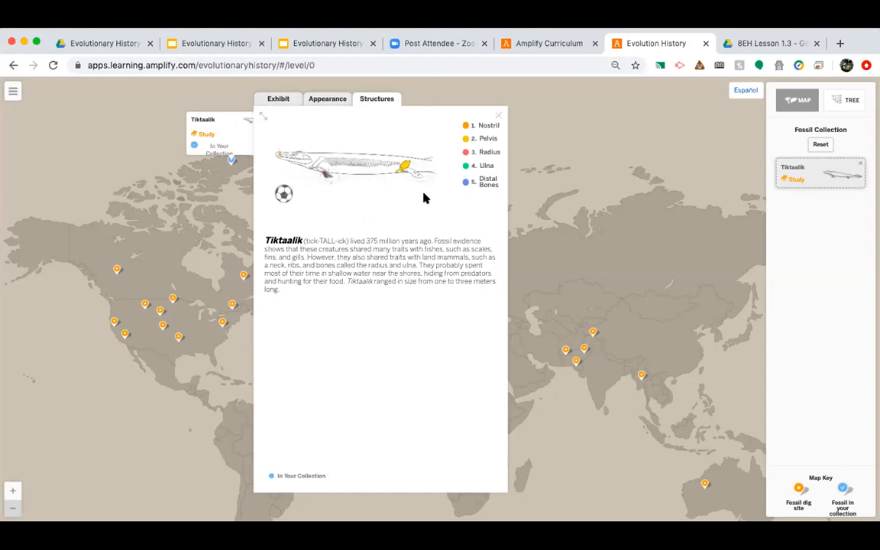
pyautogui.moveTo(437, 188)
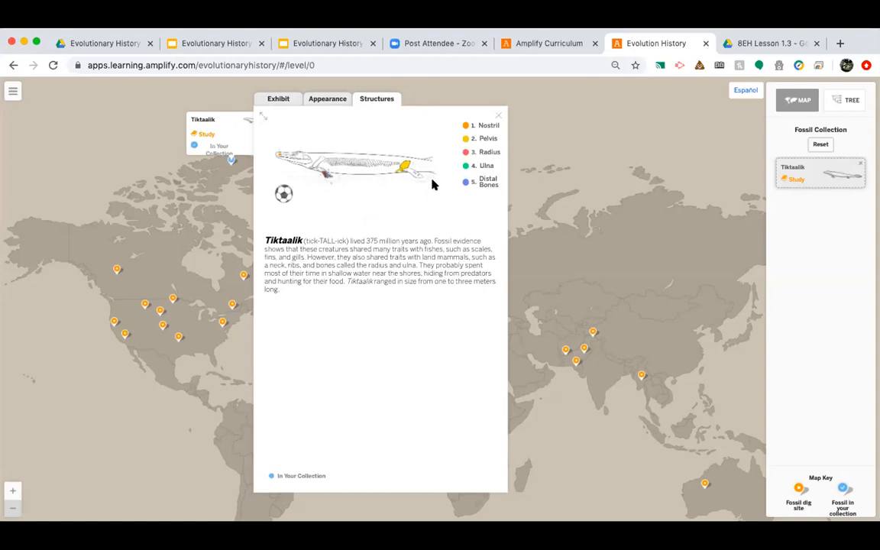
pyautogui.moveTo(638, 133)
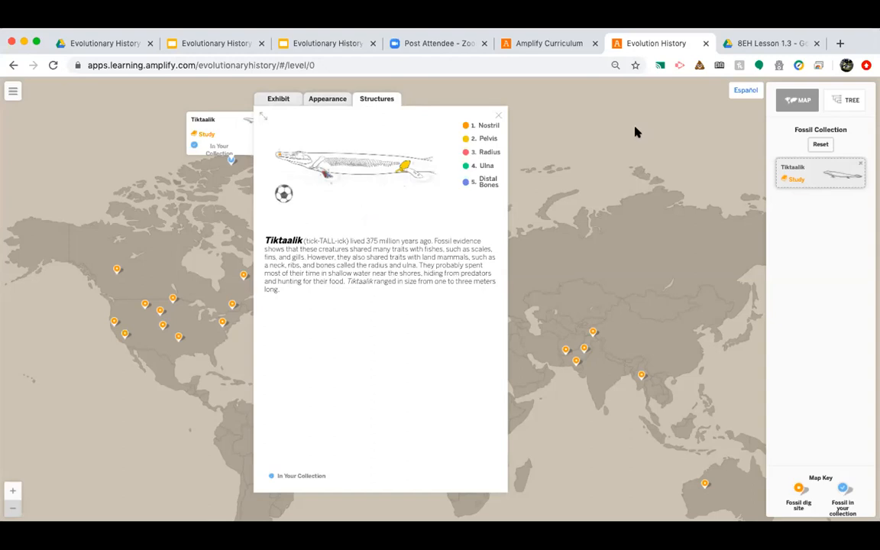
pyautogui.moveTo(848, 101)
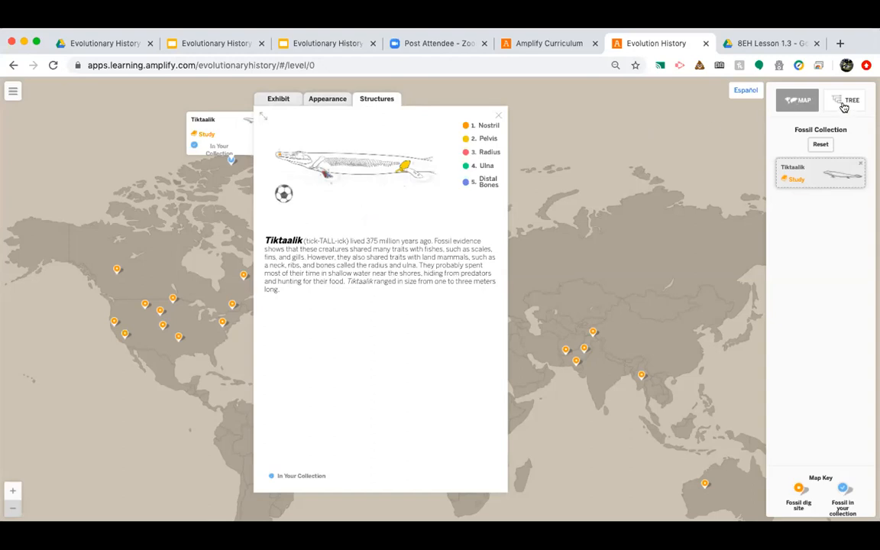
# Step: Switch the simulation from the fossil map to the All Life tree view
pyautogui.click(844, 100)
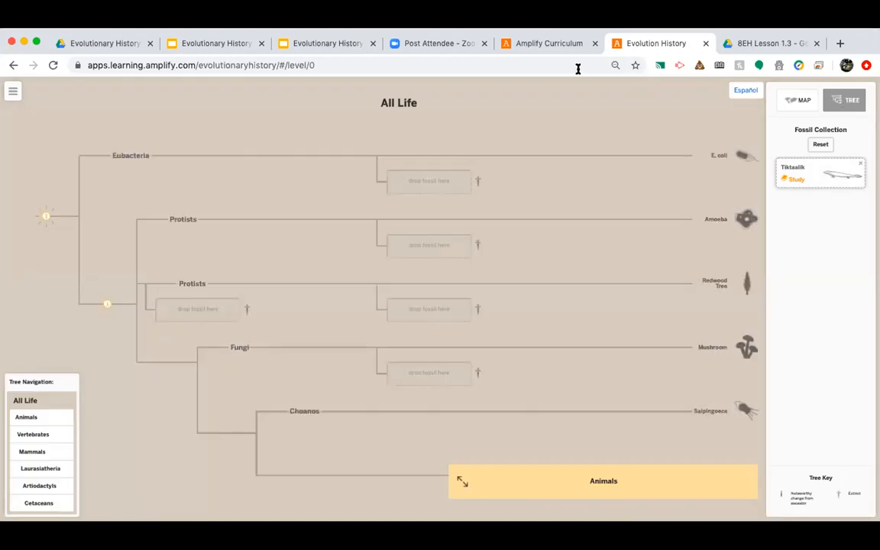
pyautogui.moveTo(147, 401)
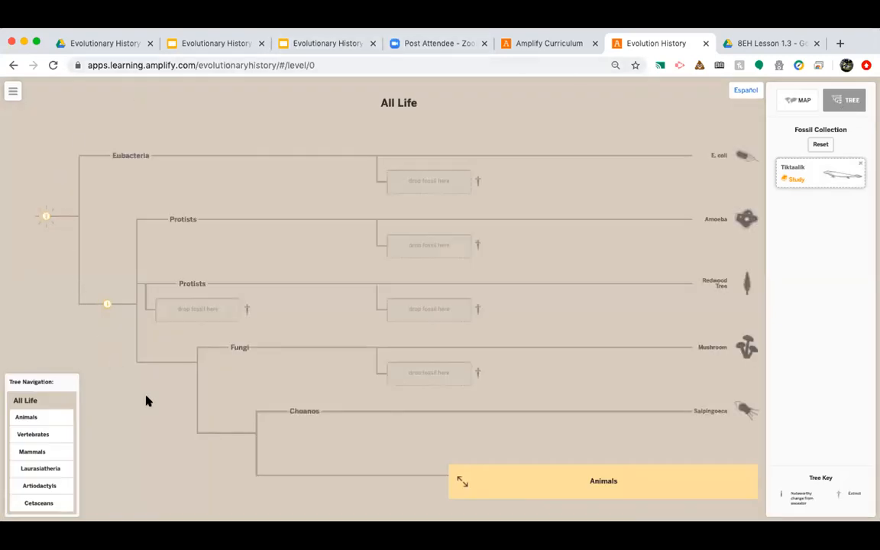
pyautogui.moveTo(566, 351)
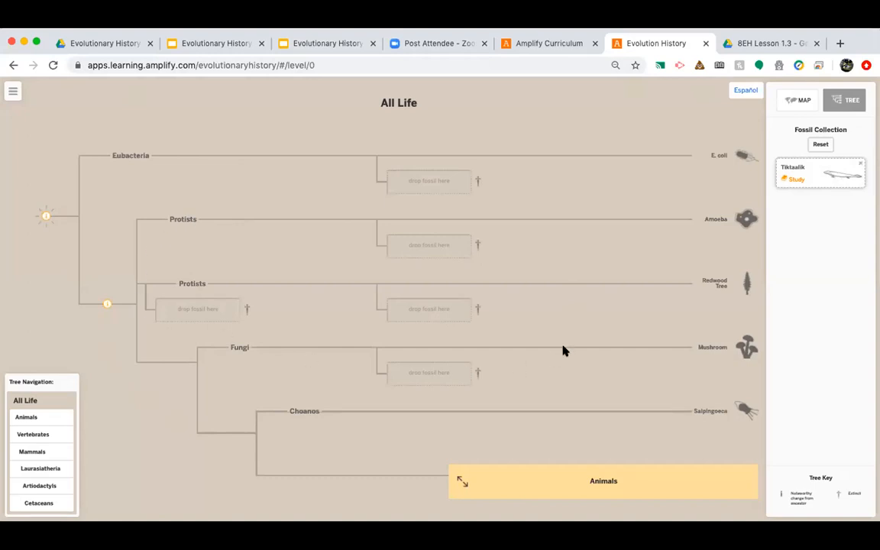
pyautogui.moveTo(27, 233)
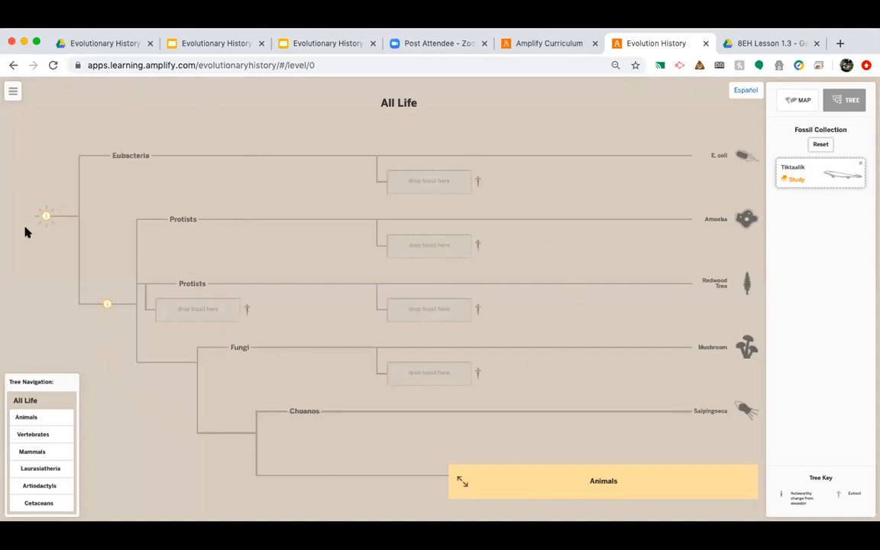
pyautogui.moveTo(99, 360)
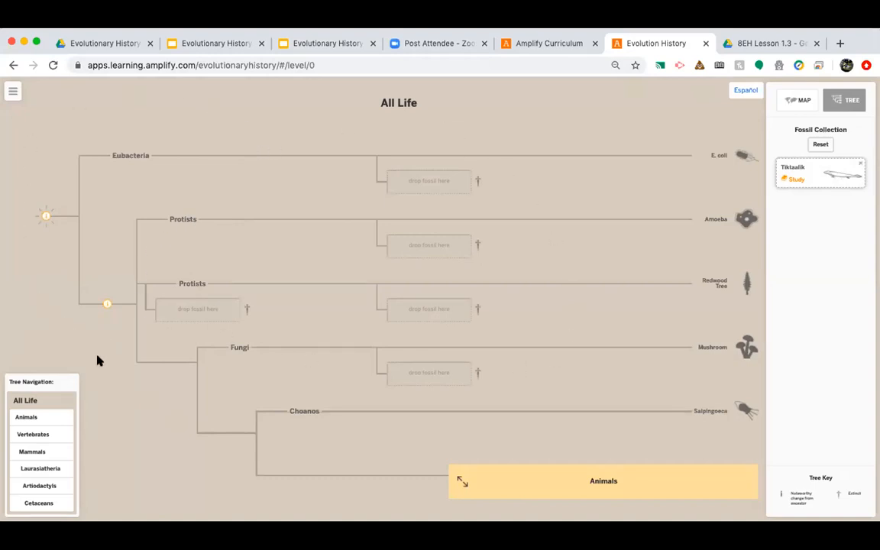
pyautogui.moveTo(192, 449)
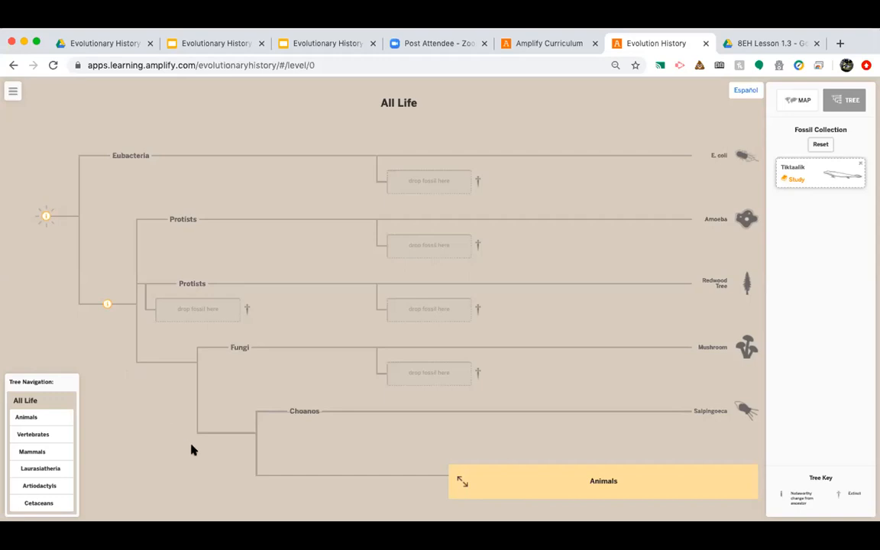
pyautogui.moveTo(224, 463)
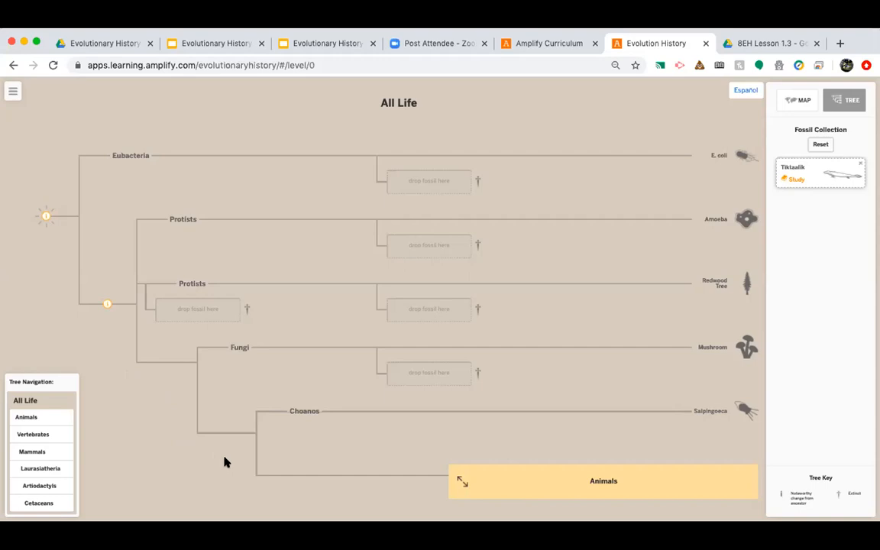
pyautogui.moveTo(235, 453)
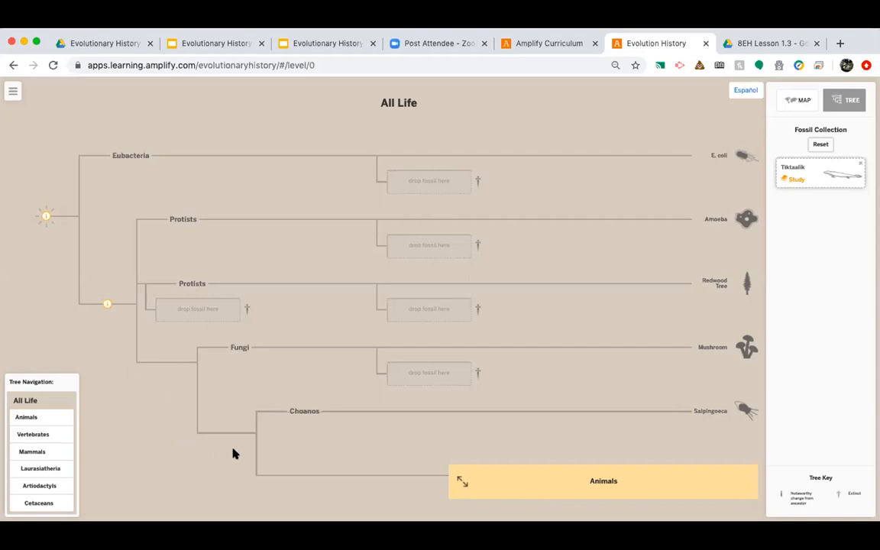
pyautogui.moveTo(238, 444)
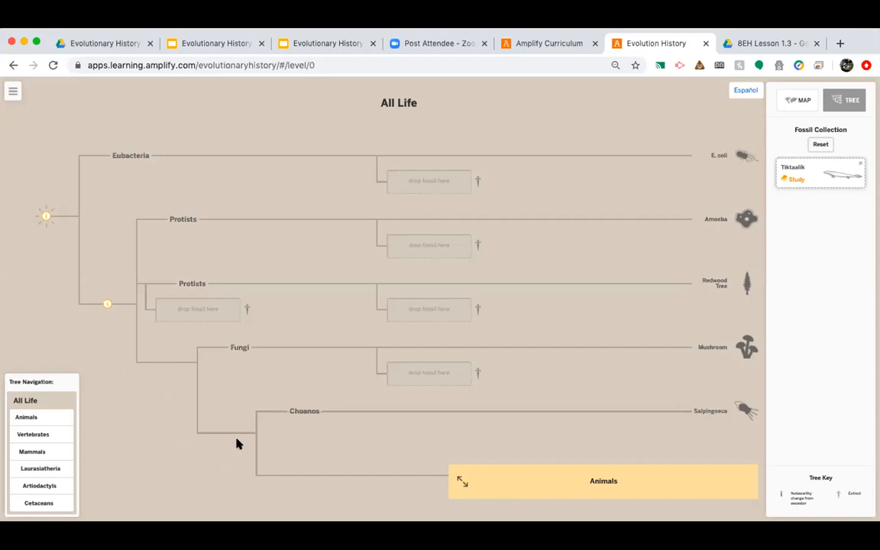
pyautogui.moveTo(245, 459)
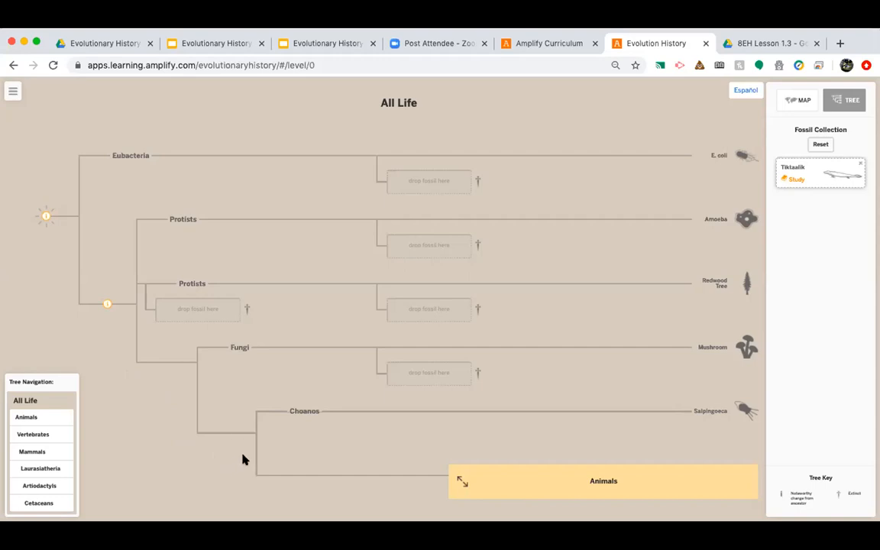
pyautogui.moveTo(235, 455)
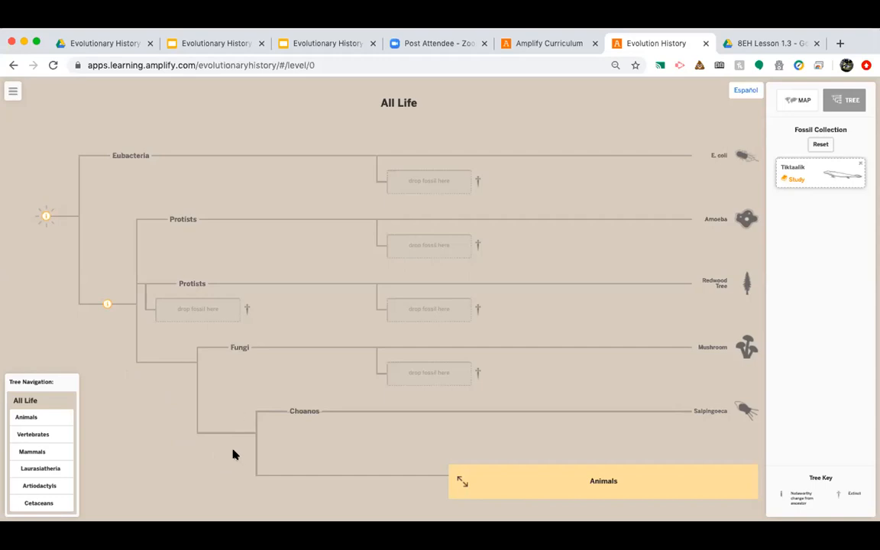
pyautogui.moveTo(289, 236)
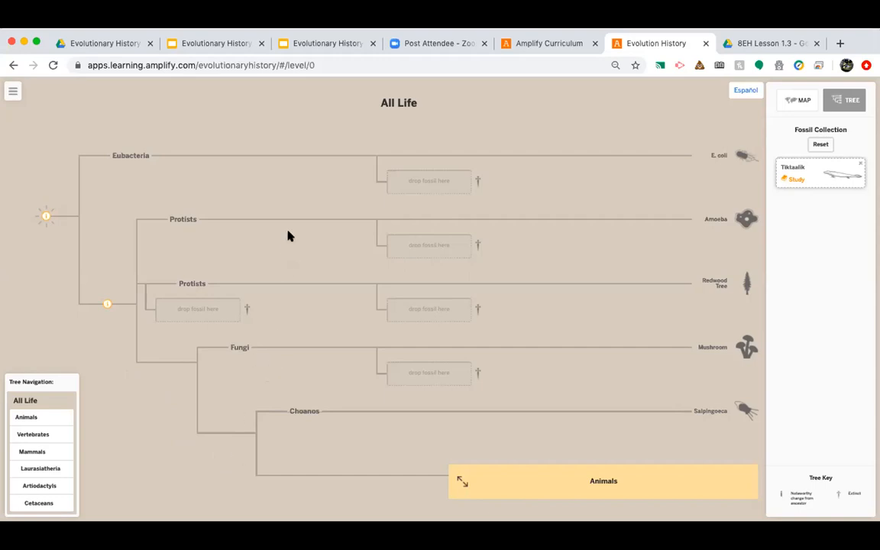
pyautogui.moveTo(280, 183)
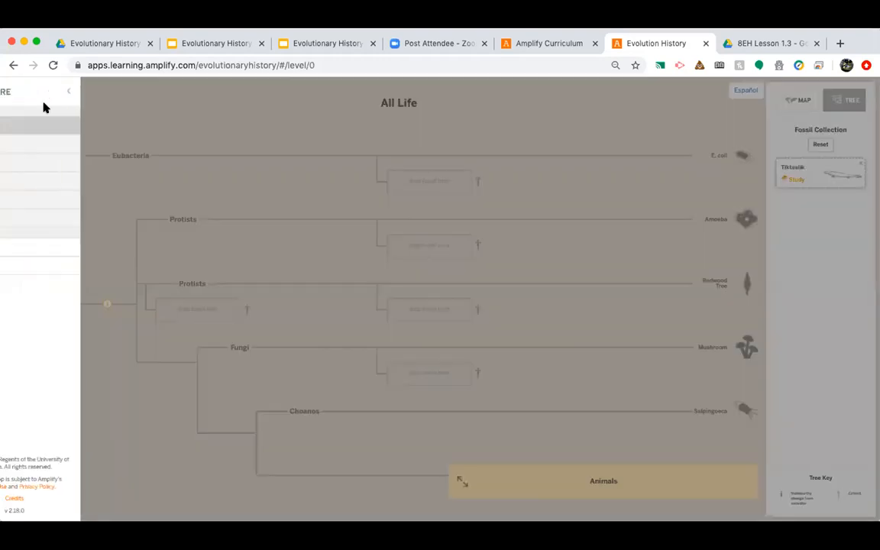
# Step: Reload Free Explore and confirm YES, returning to the map with an empty collection
pyautogui.click(69, 90)
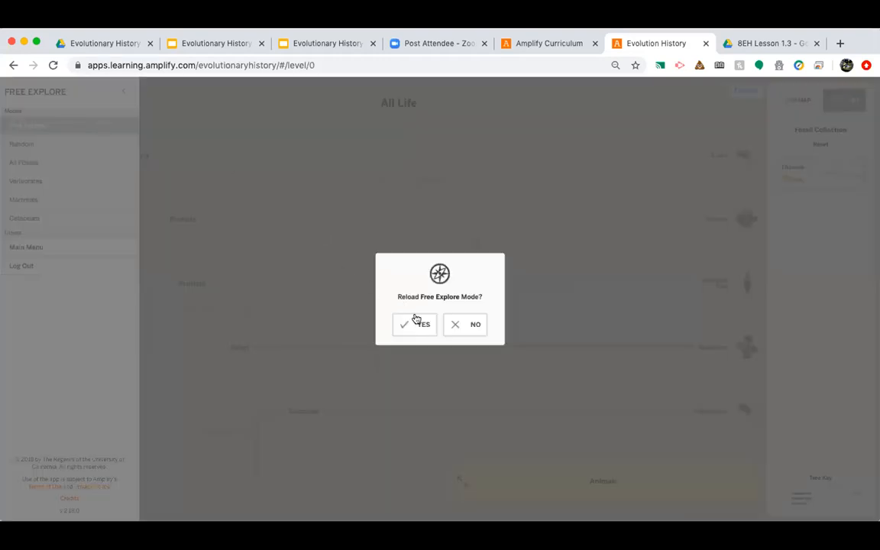
pyautogui.click(414, 324)
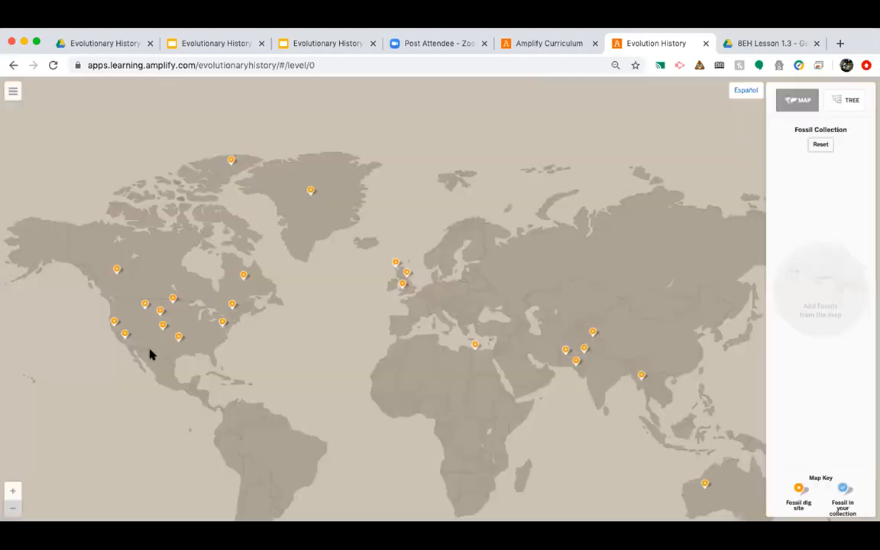
pyautogui.moveTo(473, 167)
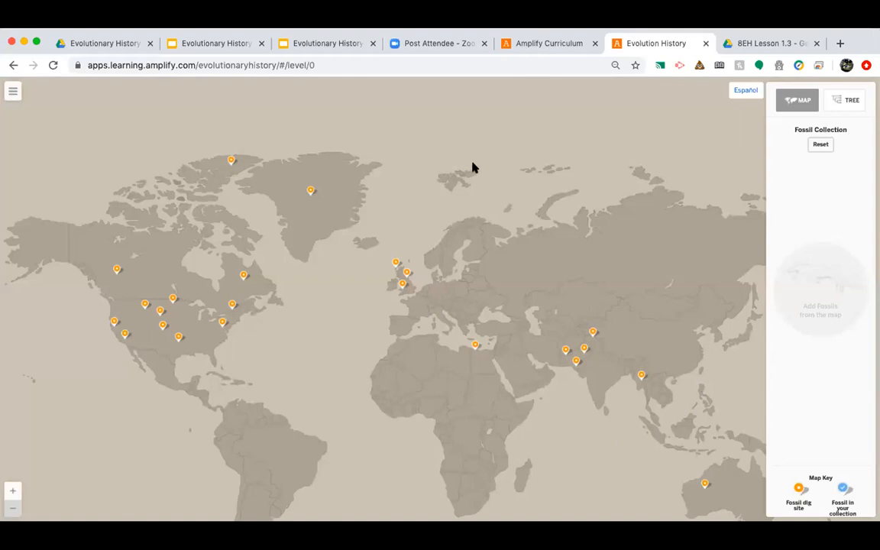
pyautogui.moveTo(655, 118)
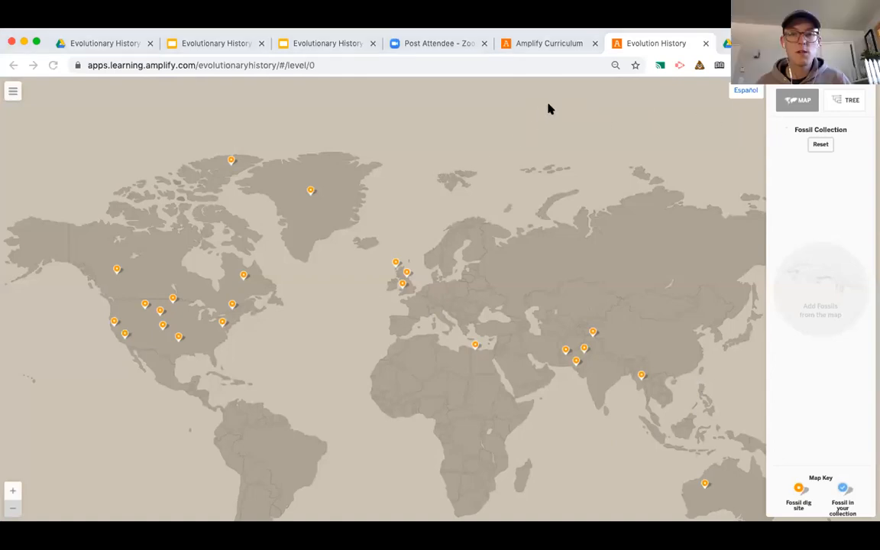
pyautogui.moveTo(479, 166)
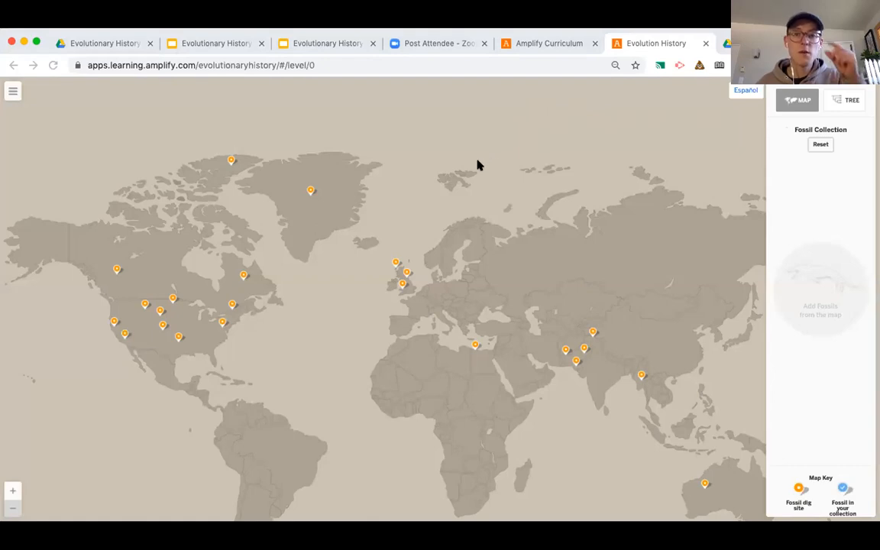
pyautogui.moveTo(469, 224)
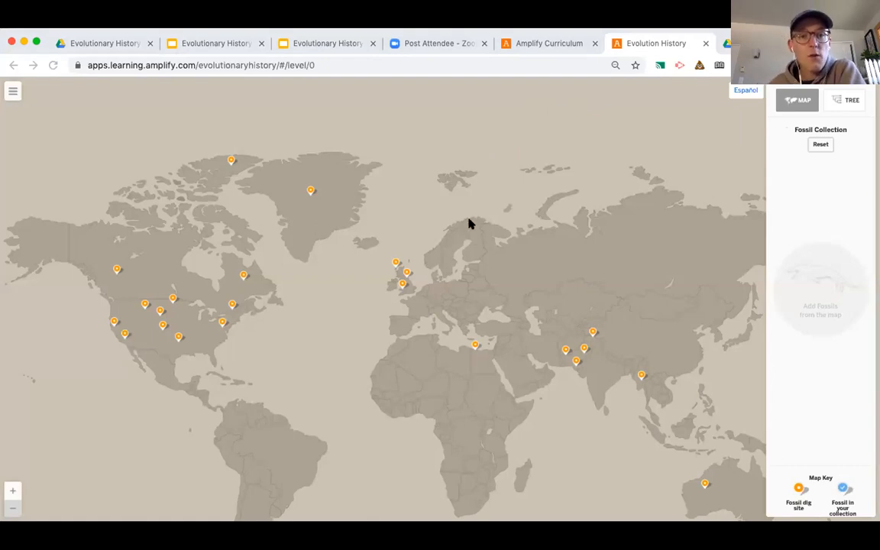